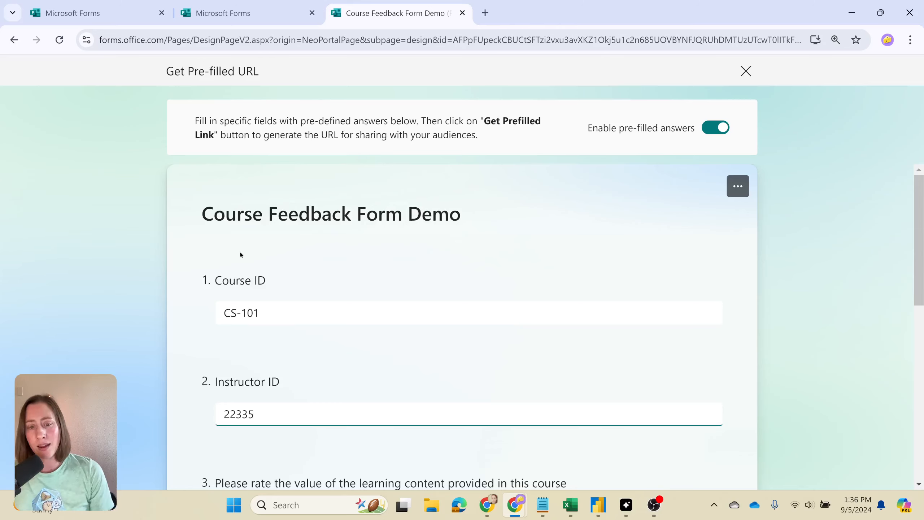
Go to the Forms home page, briefly showing and hiding the Microsoft 365 app launcher
scroll(down, 3)
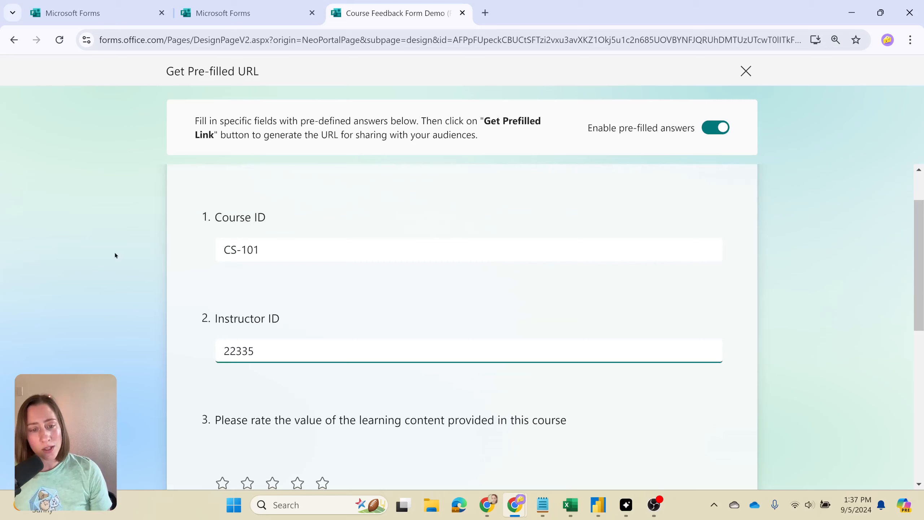
double_click(240, 249)
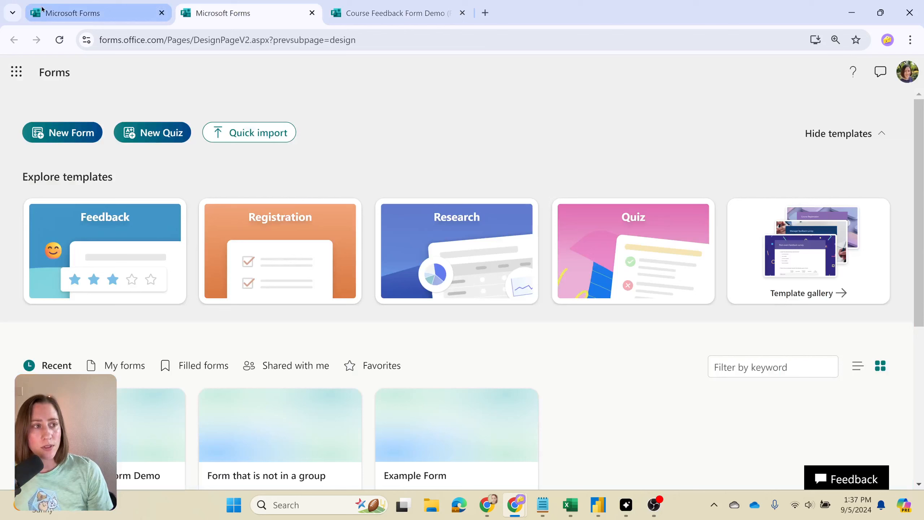
click(16, 72)
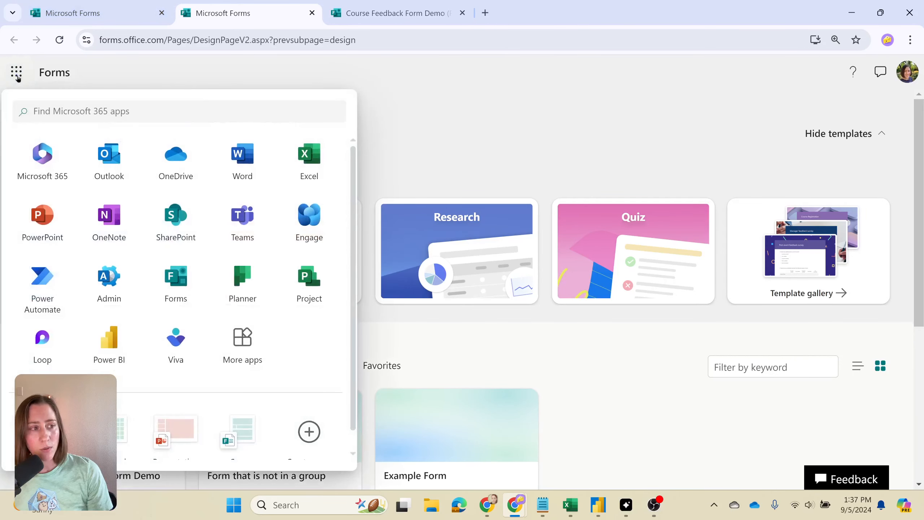
click(16, 72)
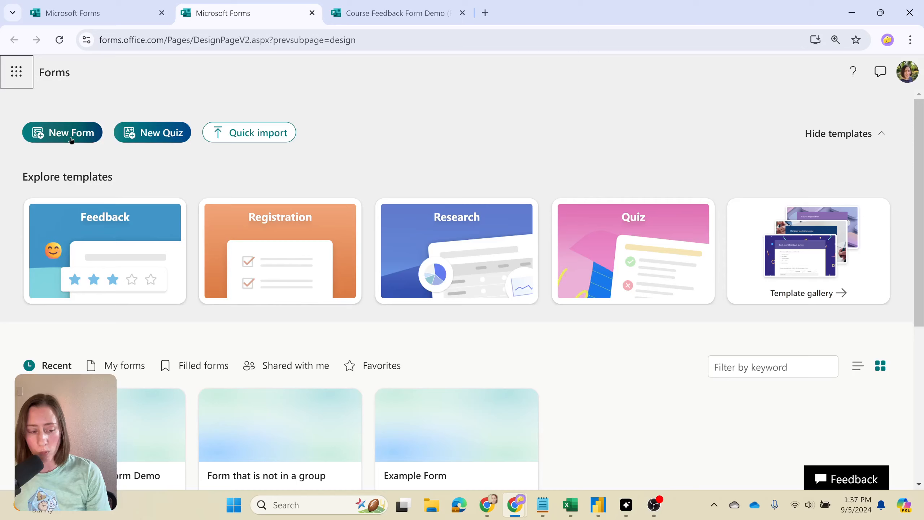
Reach My groups and show the options menu for the form not in a group
scroll(down, 3)
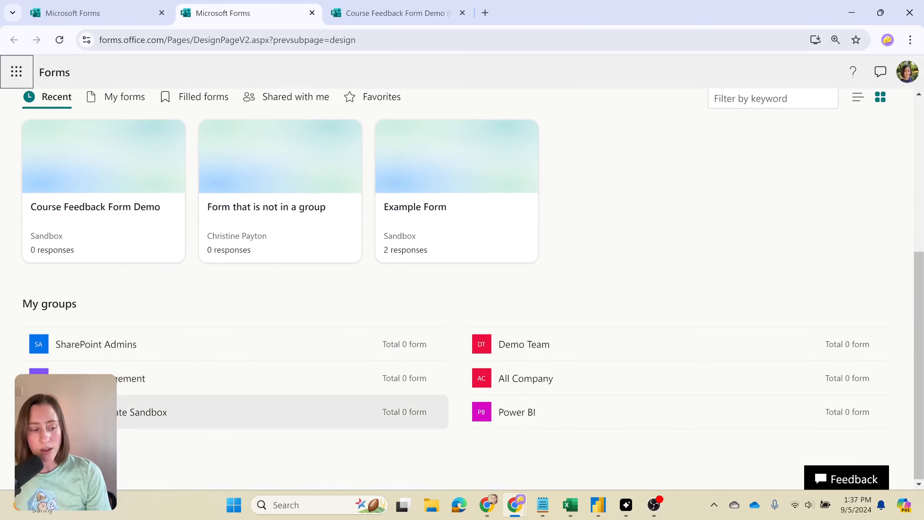
mouse_move(670, 180)
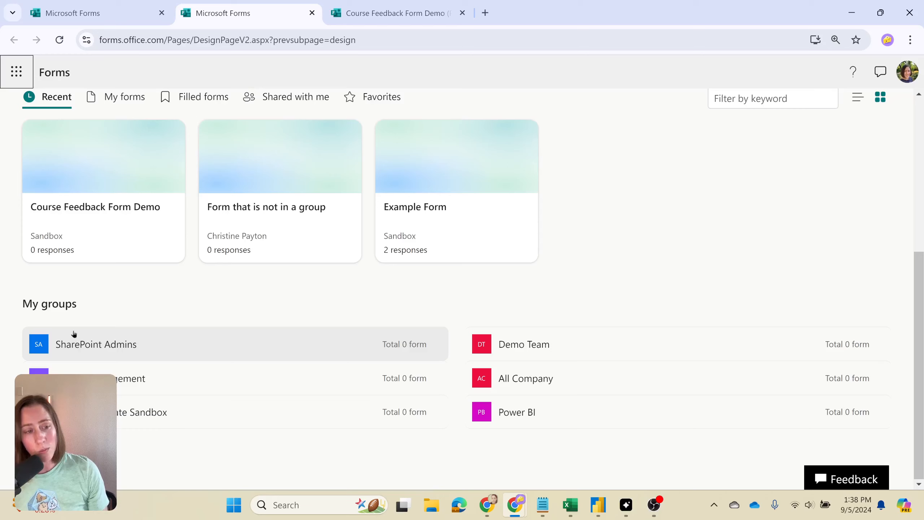
mouse_move(348, 252)
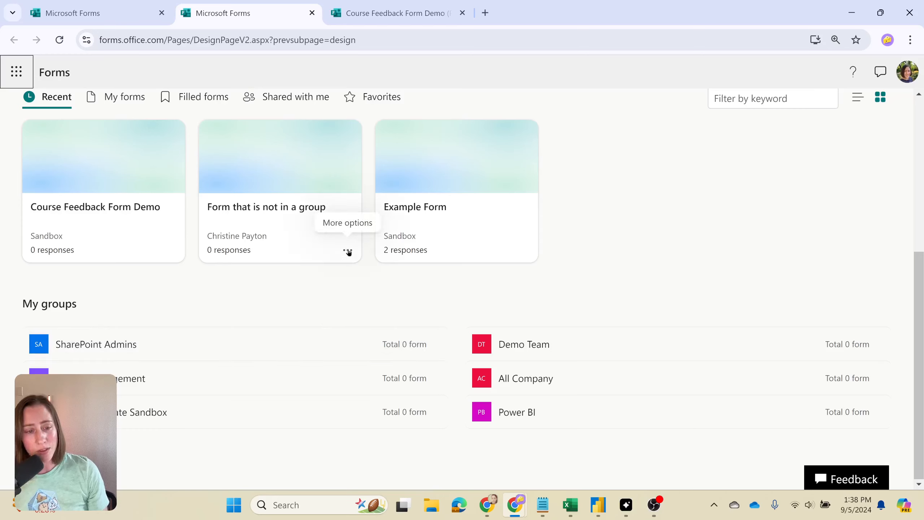
click(348, 250)
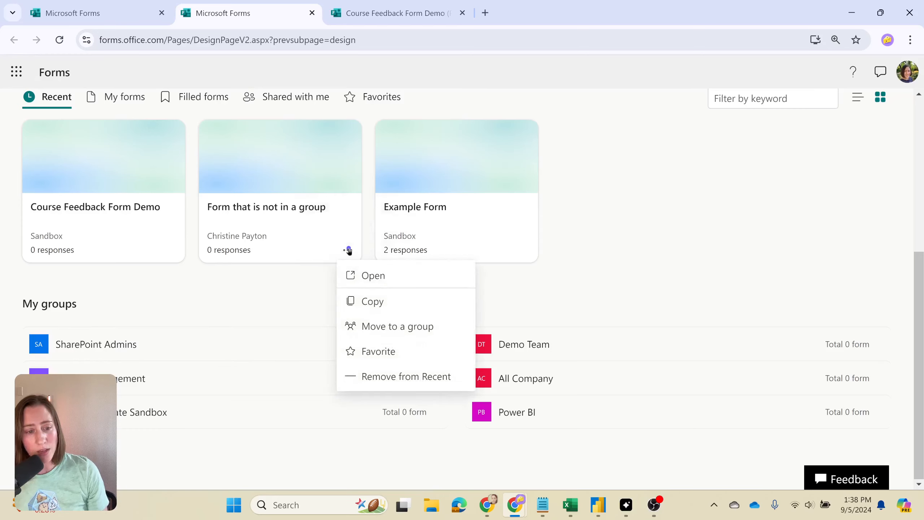
mouse_move(398, 326)
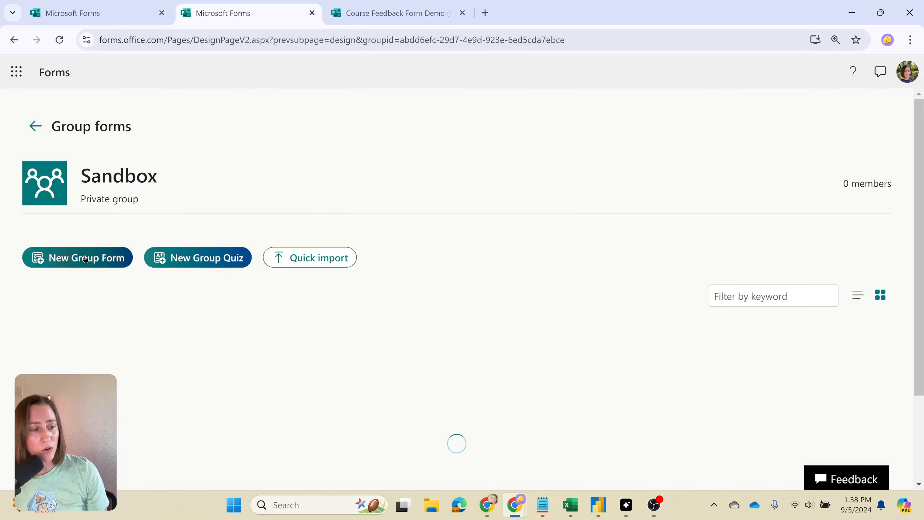
Start a new Sandbox group form with text questions Course ID and Instructor ID
click(77, 258)
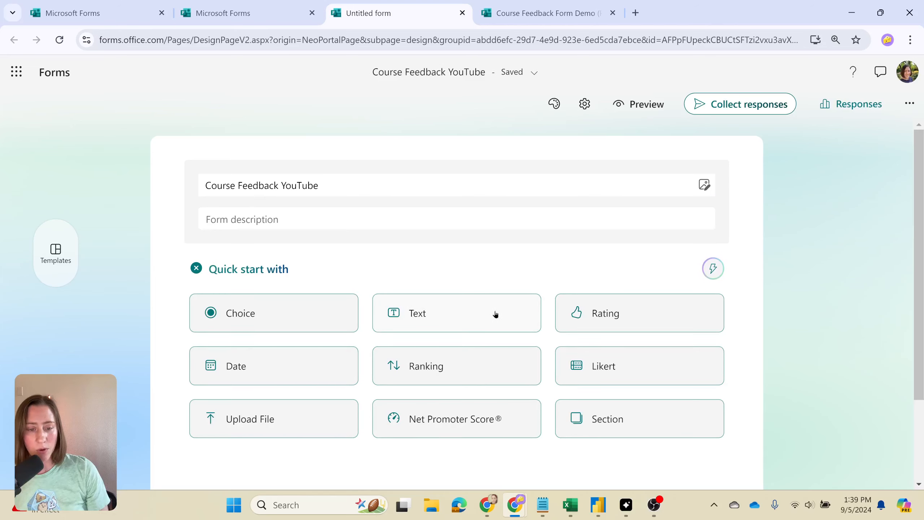
click(457, 312)
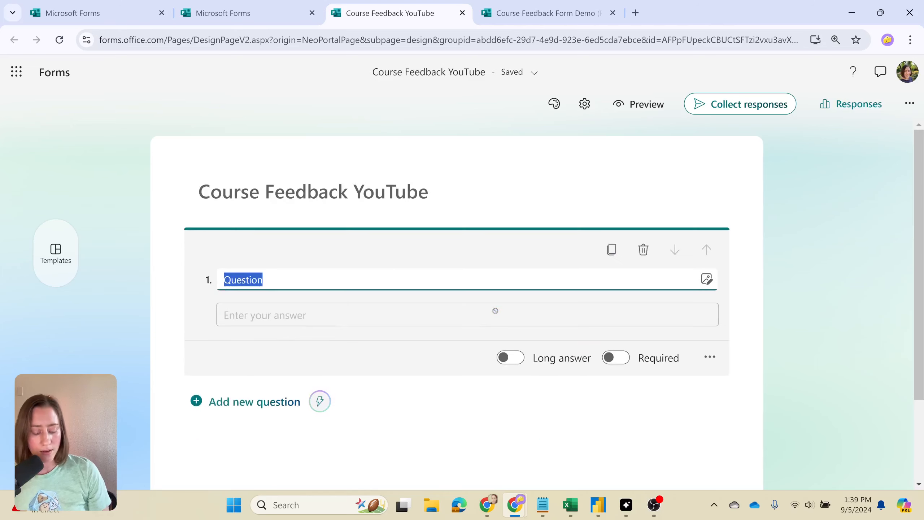
text(Course ID)
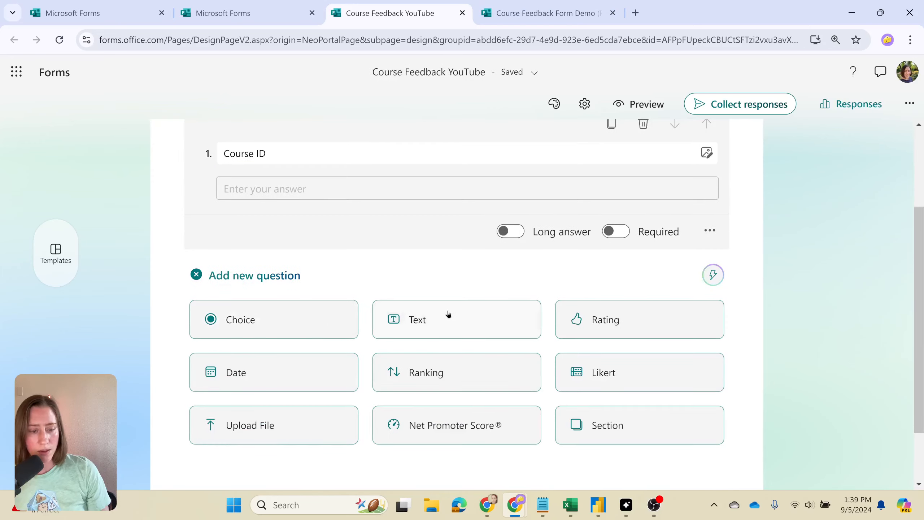
click(456, 319)
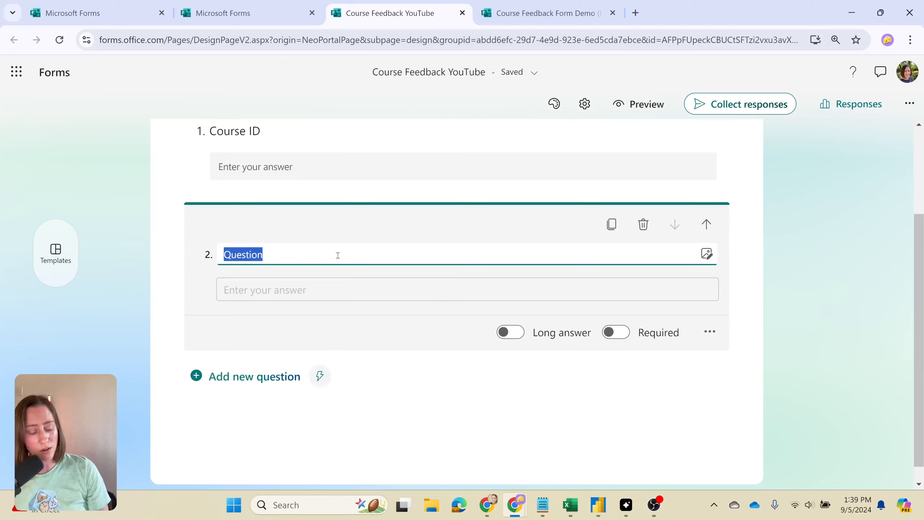
key(Delete)
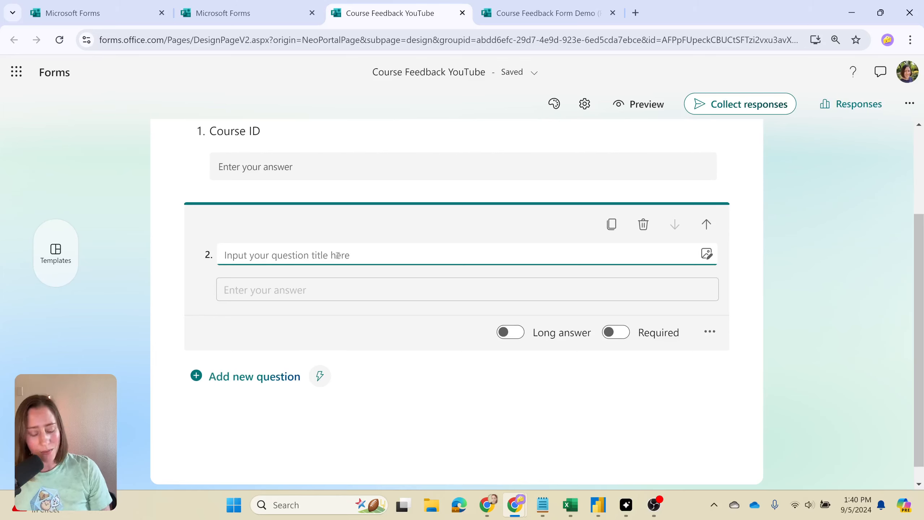
text(Instructor ID)
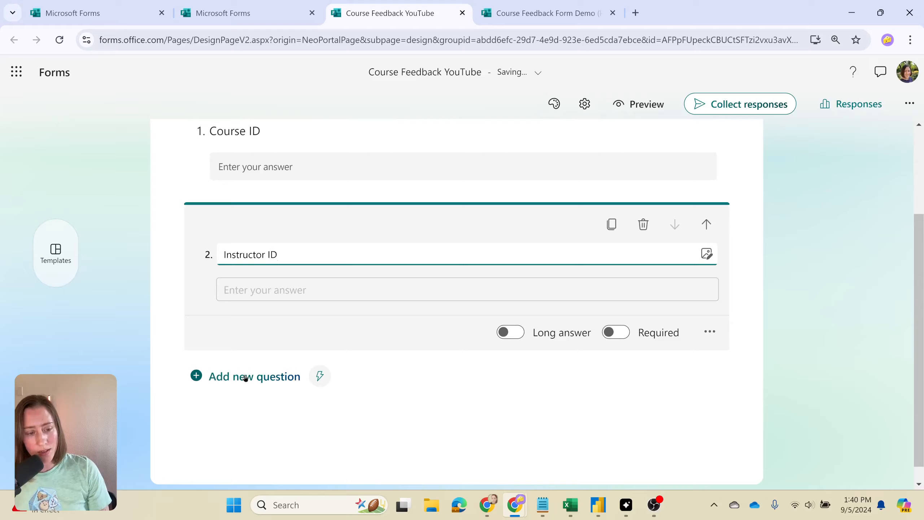
Add a star Rating question for instruction quality
click(254, 376)
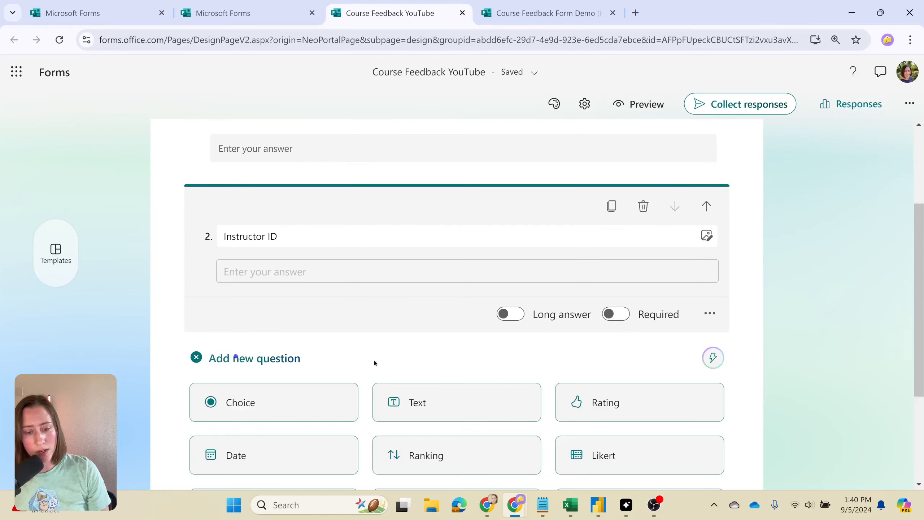
click(639, 402)
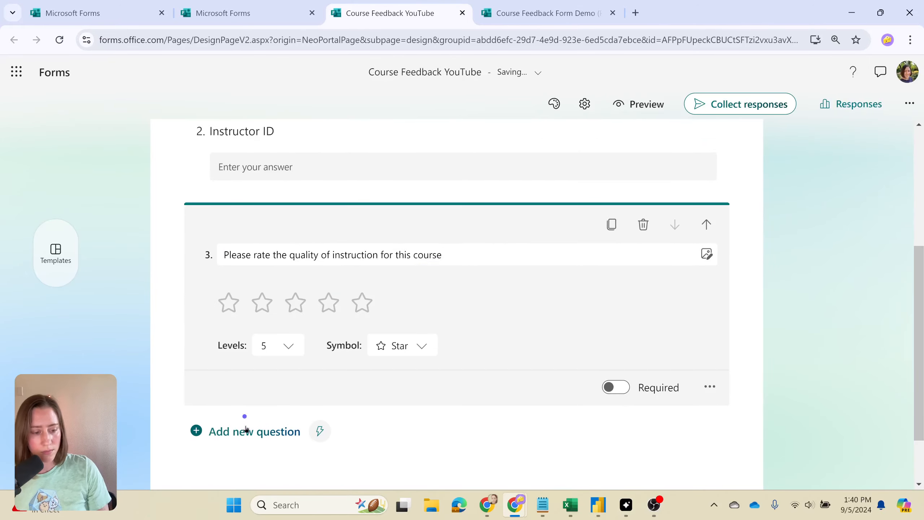
scroll(down, 3)
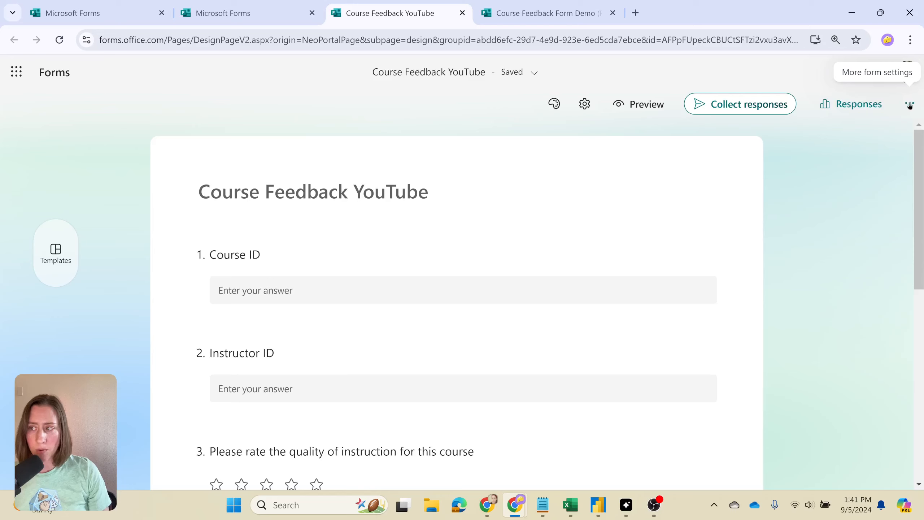
Enable pre-filled answers for the form with CS-101 as the Course ID
click(910, 104)
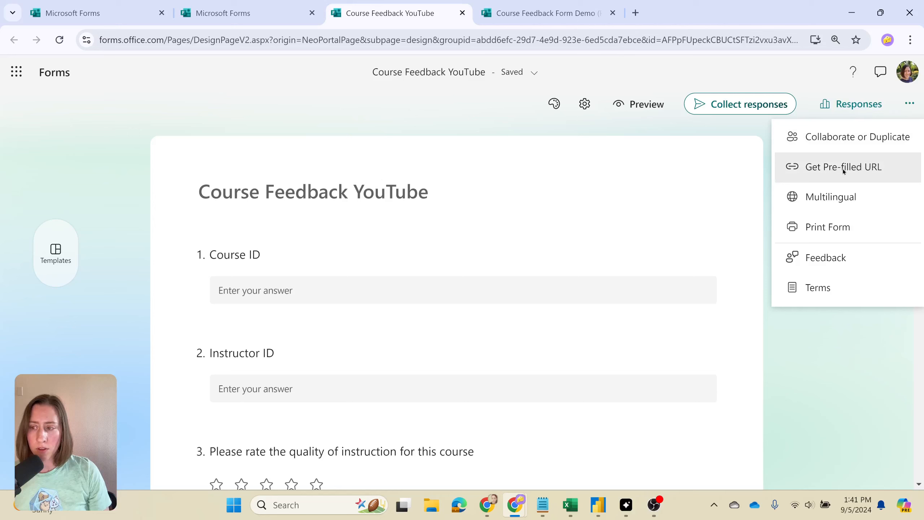
click(843, 167)
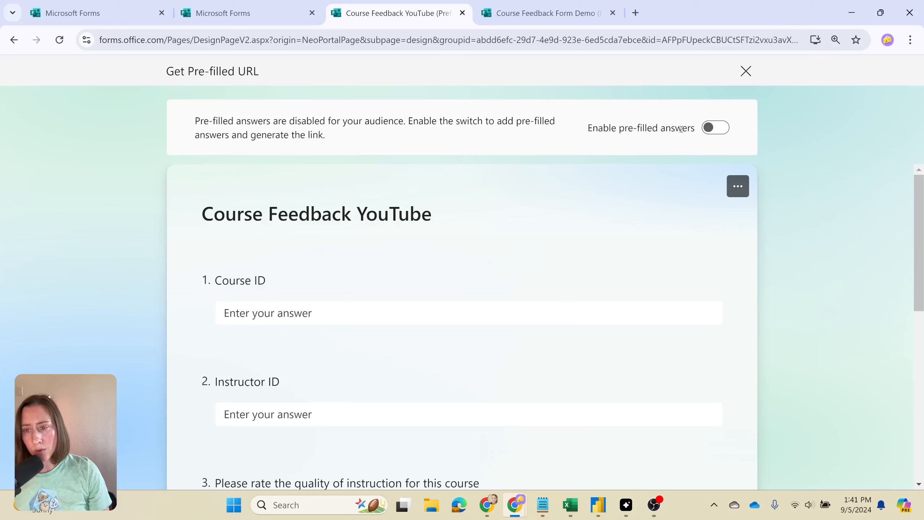
click(715, 127)
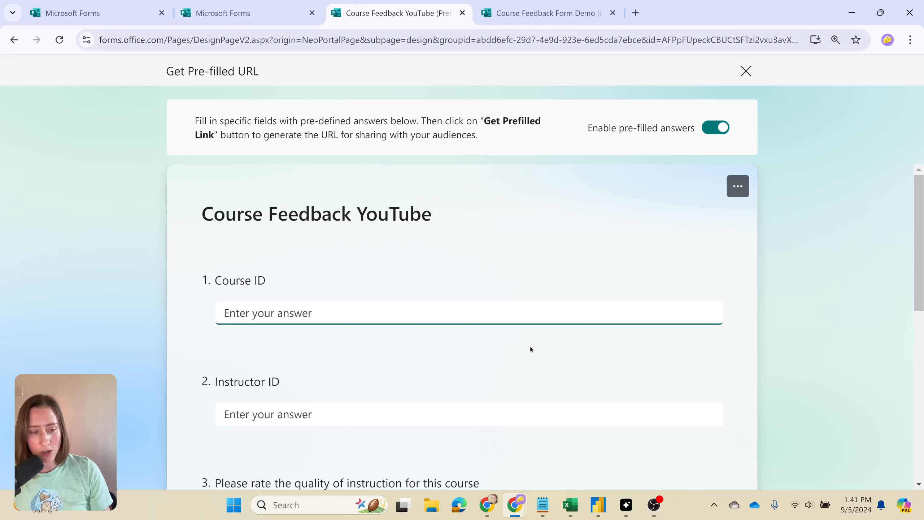
text(CS-101)
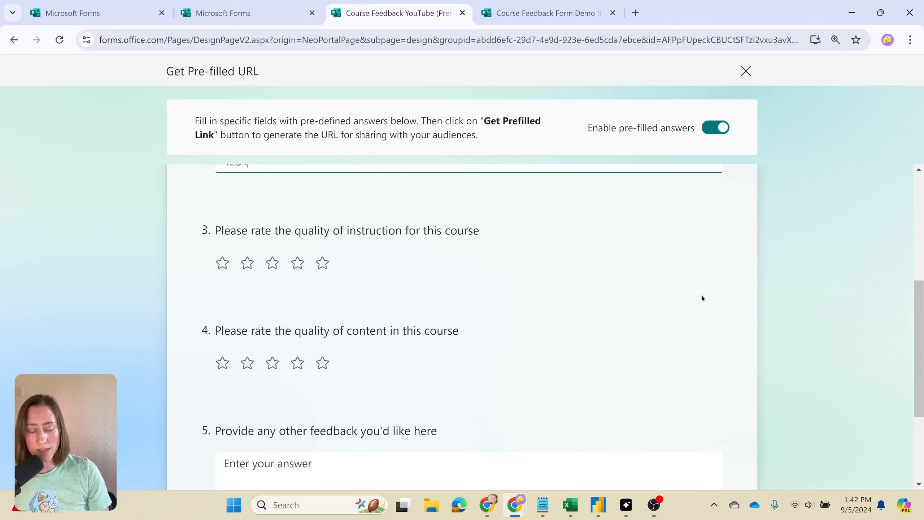
Generate the pre-filled link and copy it
scroll(down, 3)
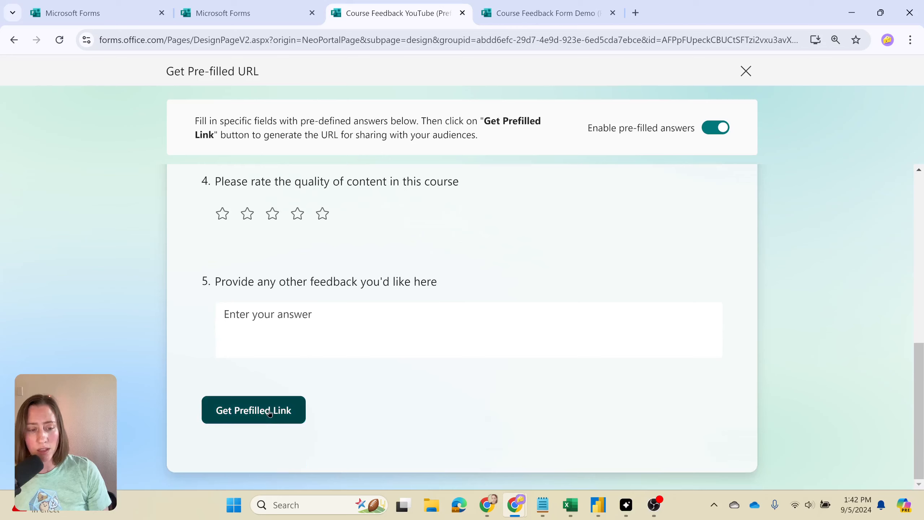
click(469, 330)
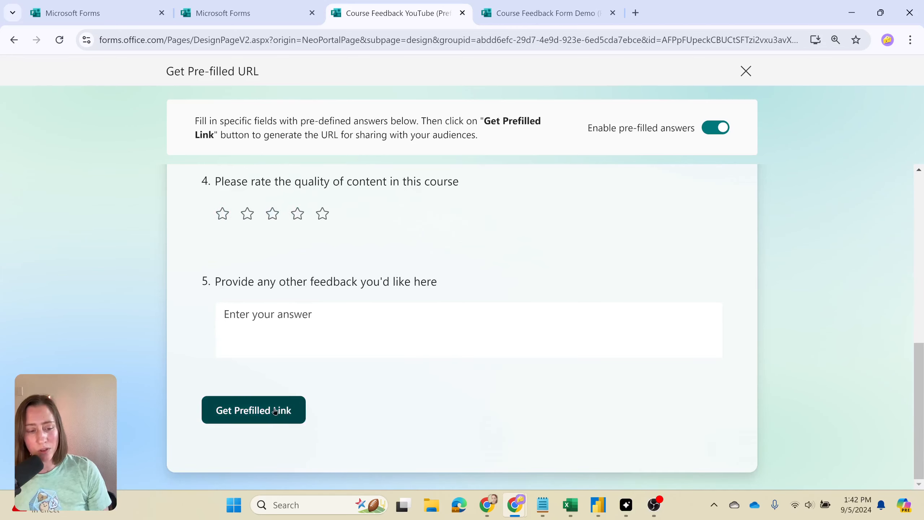
click(253, 410)
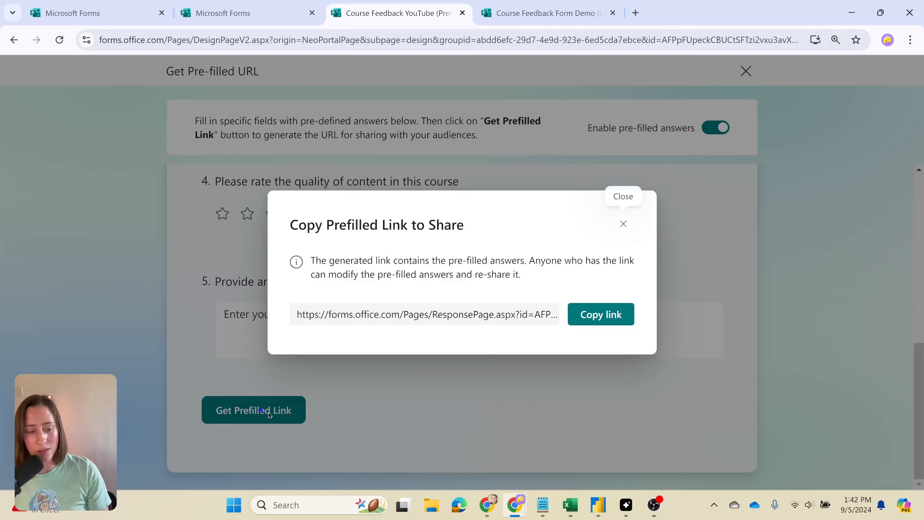
click(600, 314)
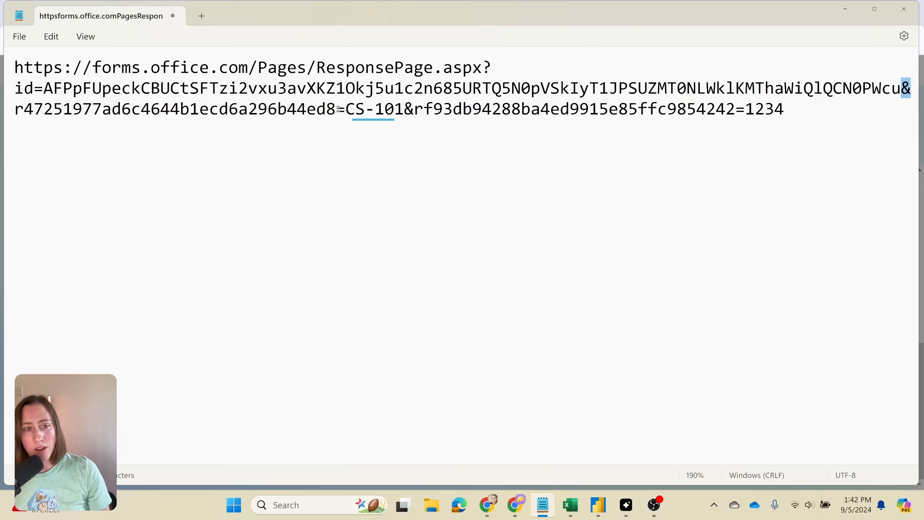
Inspect the link's CS-101 and 1234 parts in Notepad, then bring up the MS Forms Prefilling workbook
double_click(370, 109)
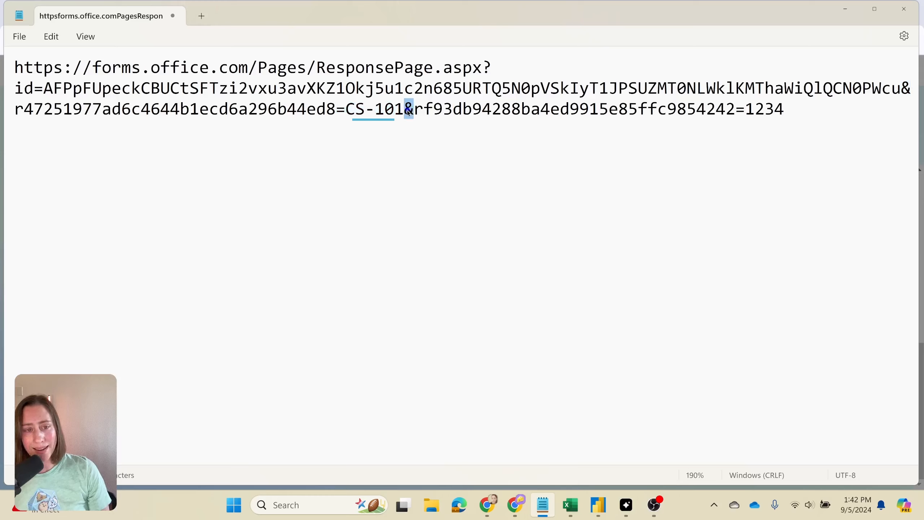
drag(406, 109, 660, 109)
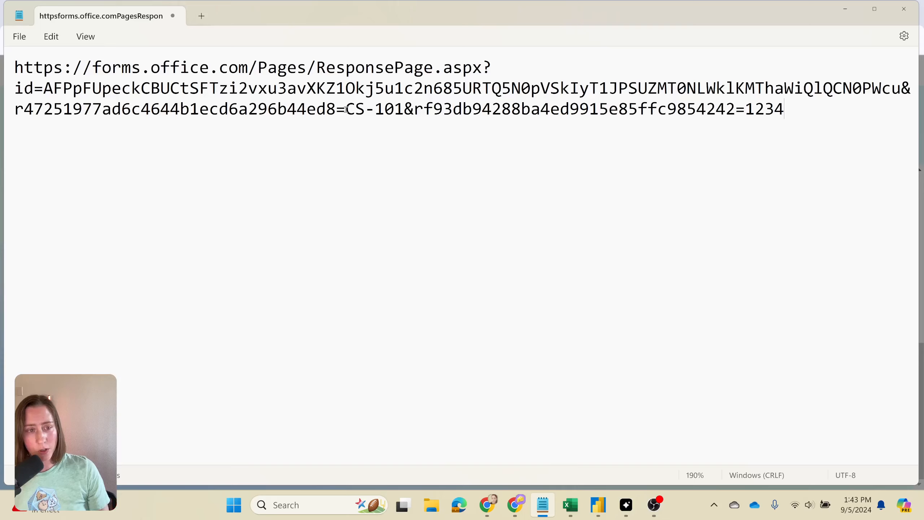
double_click(333, 109)
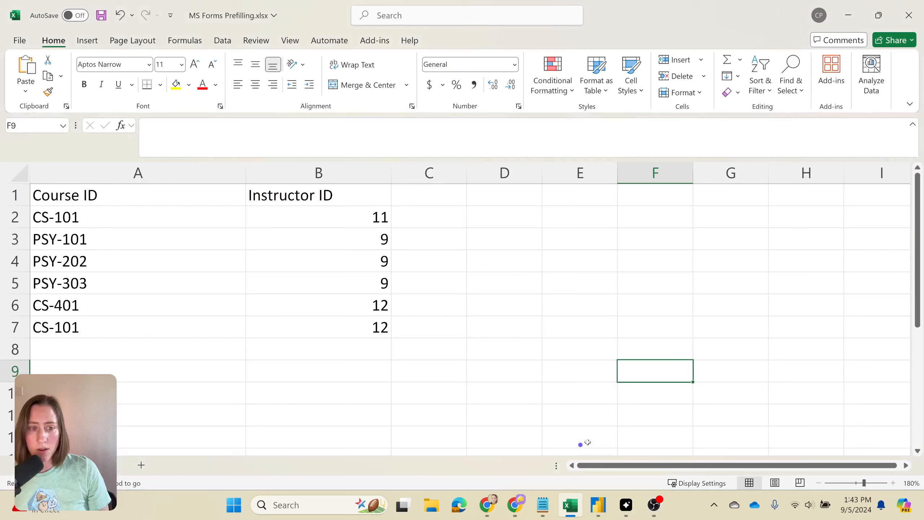
Add a Feedback URL heading in C1 and make A1:C7 a table with headers
click(492, 195)
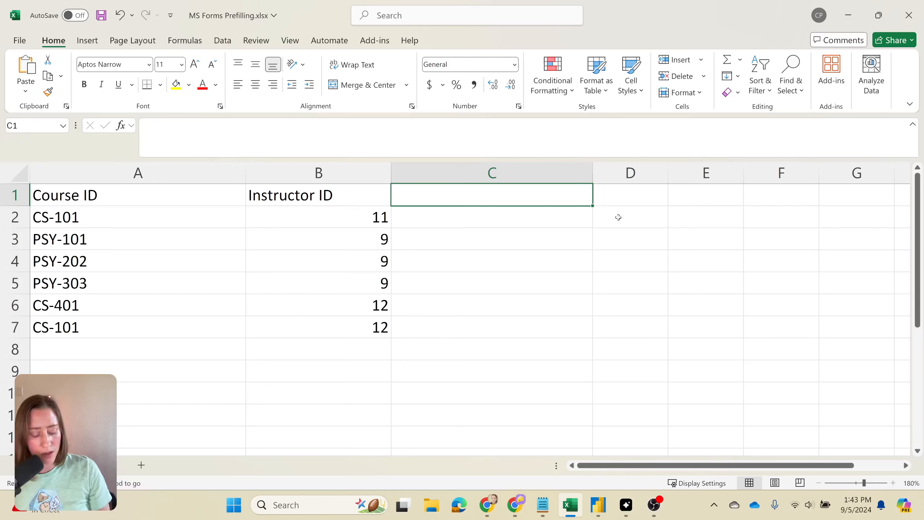
text(Feedback URL)
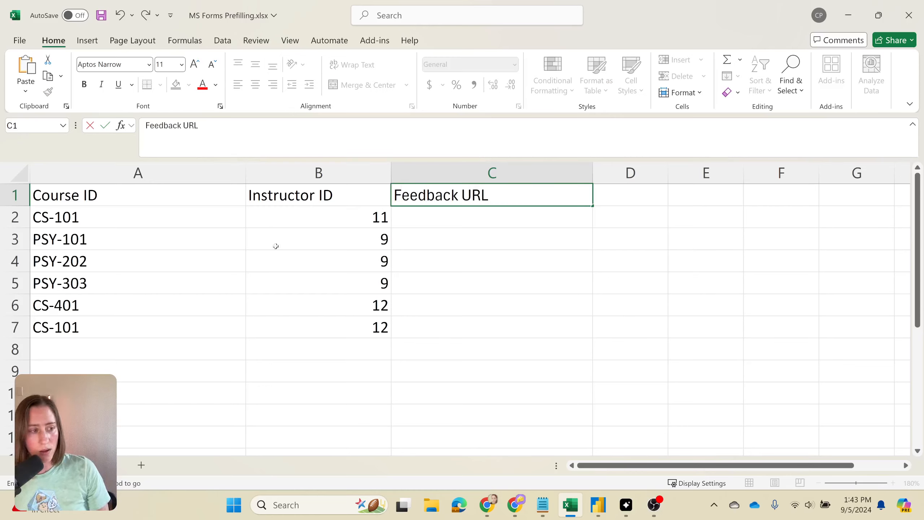
click(137, 194)
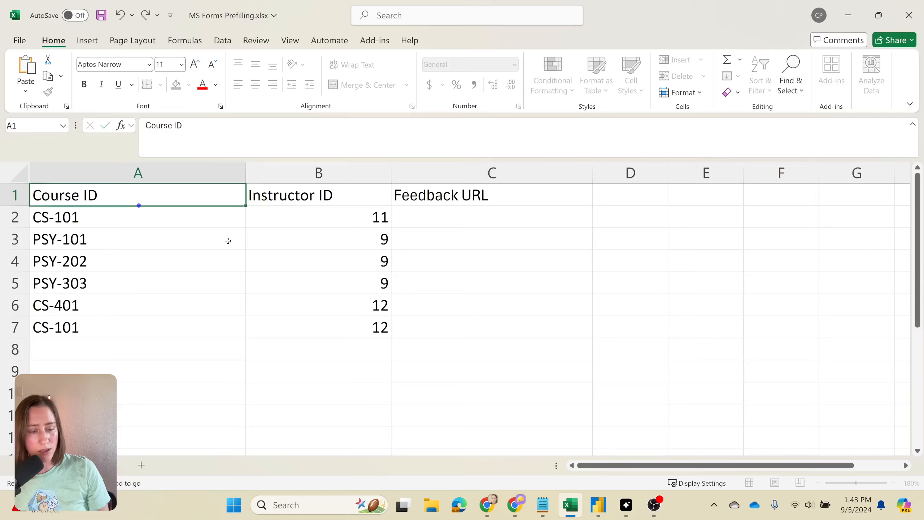
click(86, 40)
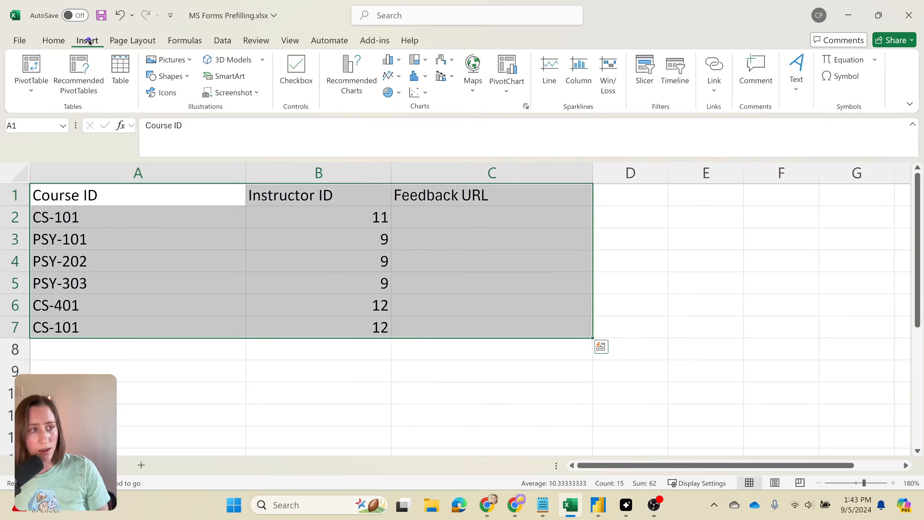
click(120, 69)
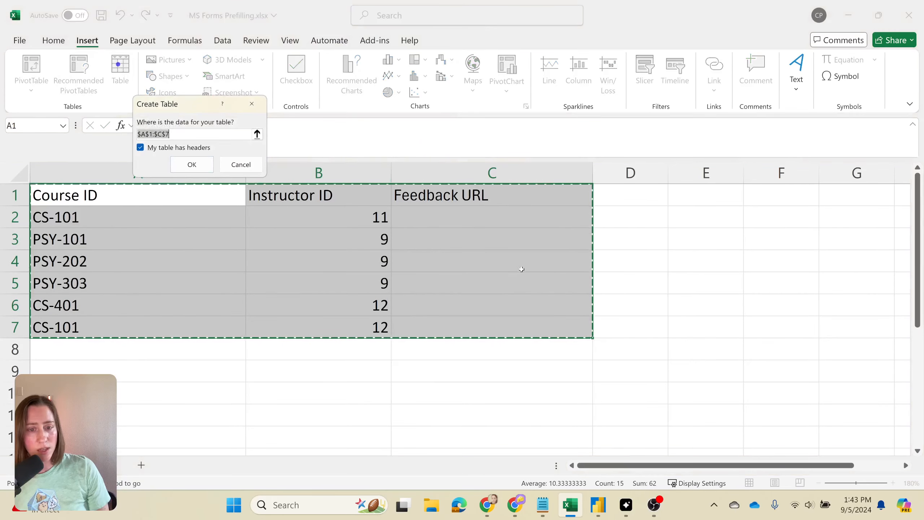
click(192, 164)
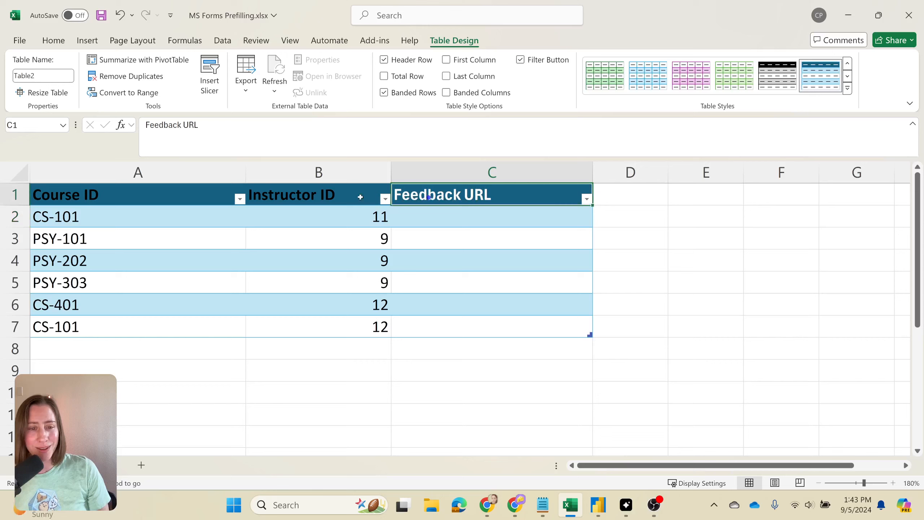
click(493, 216)
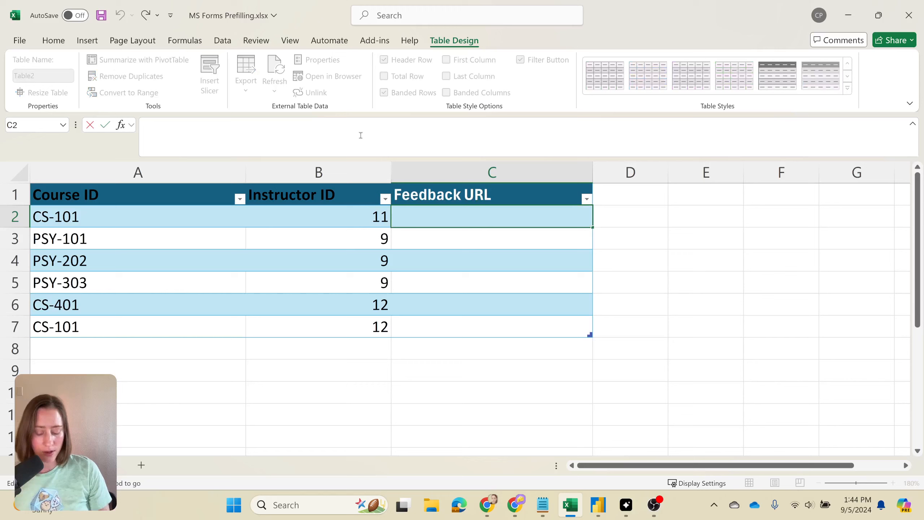
Begin a CONCAT formula in C2 joining the link start with the row's Course ID
text(=)
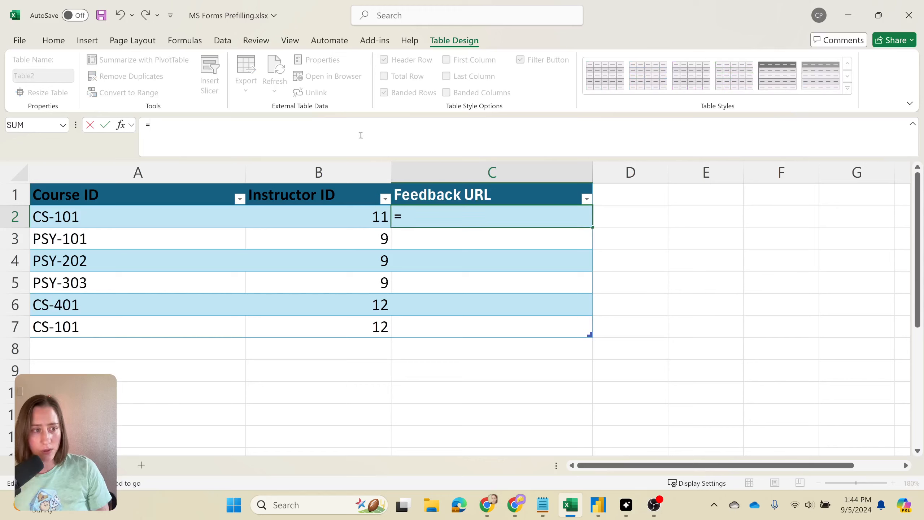
text(CONCAT()
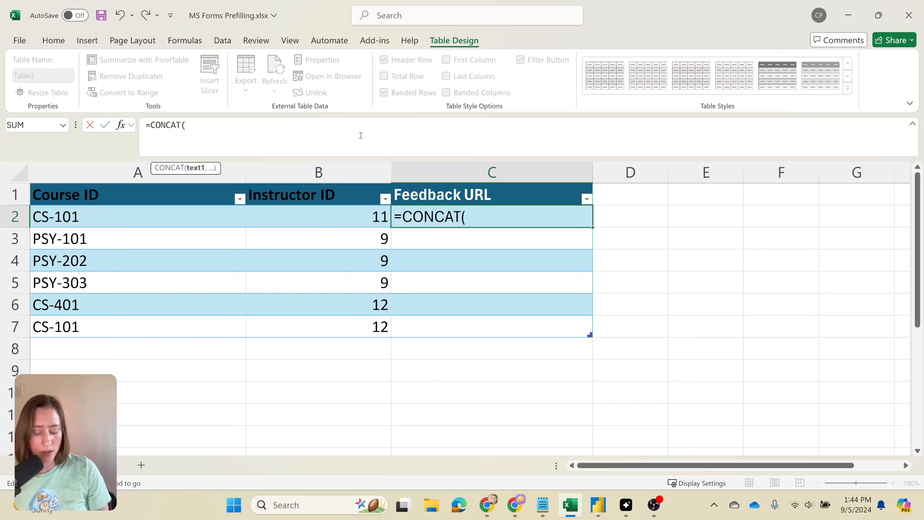
text(")
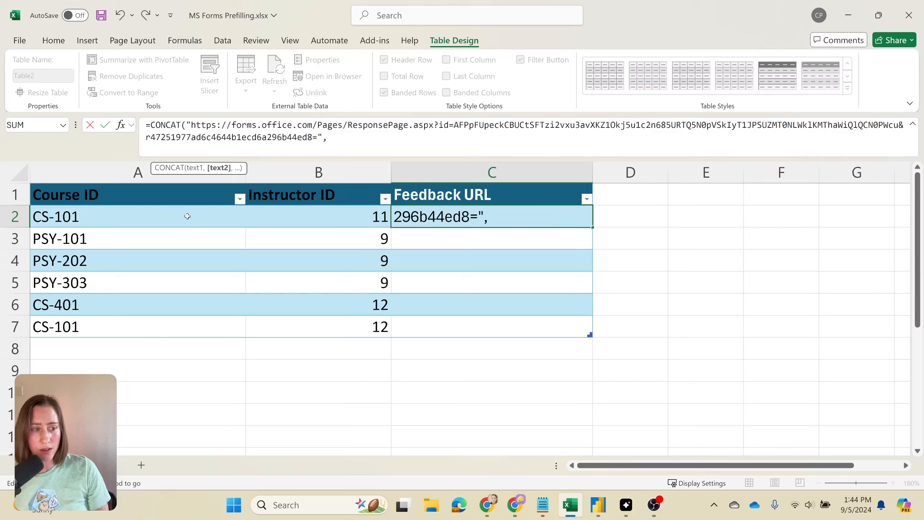
click(56, 217)
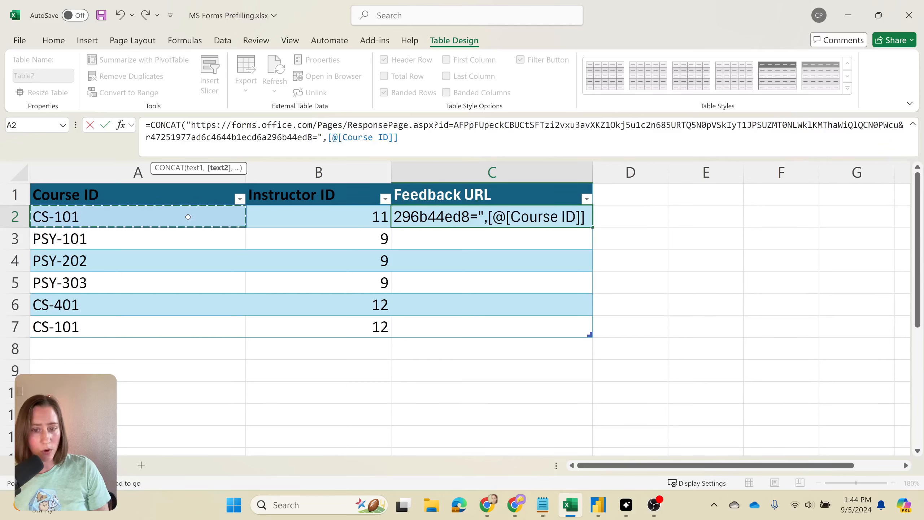
text(,)
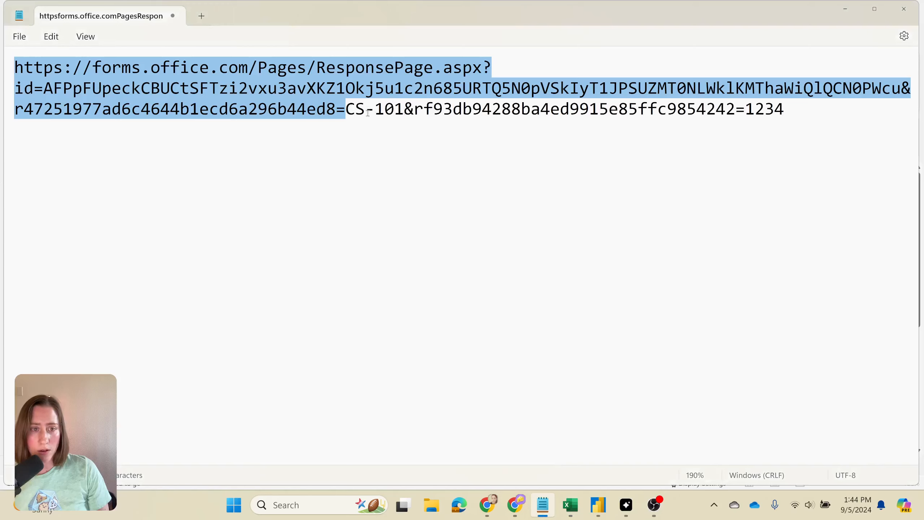
Append the Instructor ID parameter part and the row's Instructor ID, filling the whole column
click(407, 109)
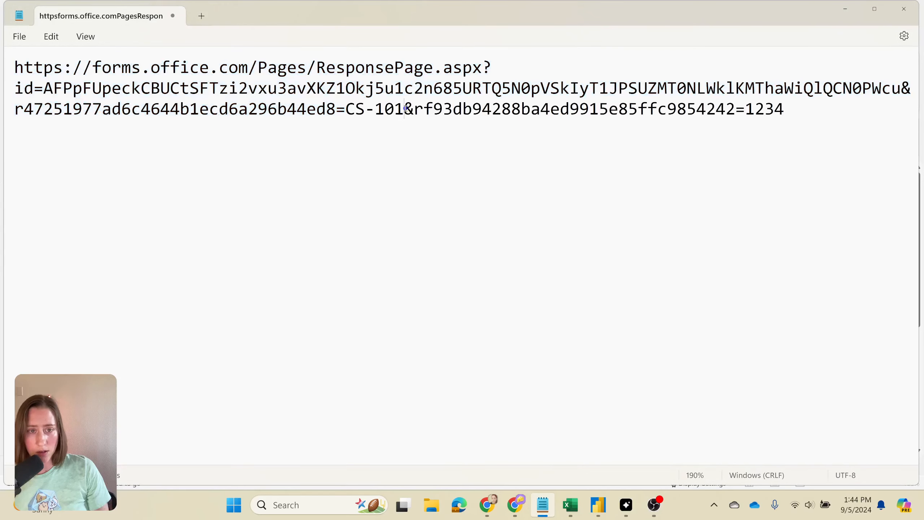
drag(406, 109, 736, 109)
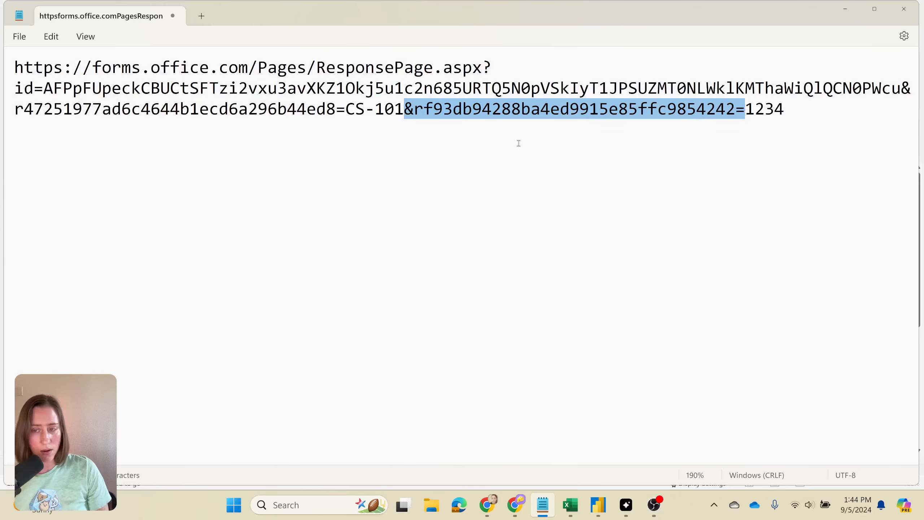
click(569, 504)
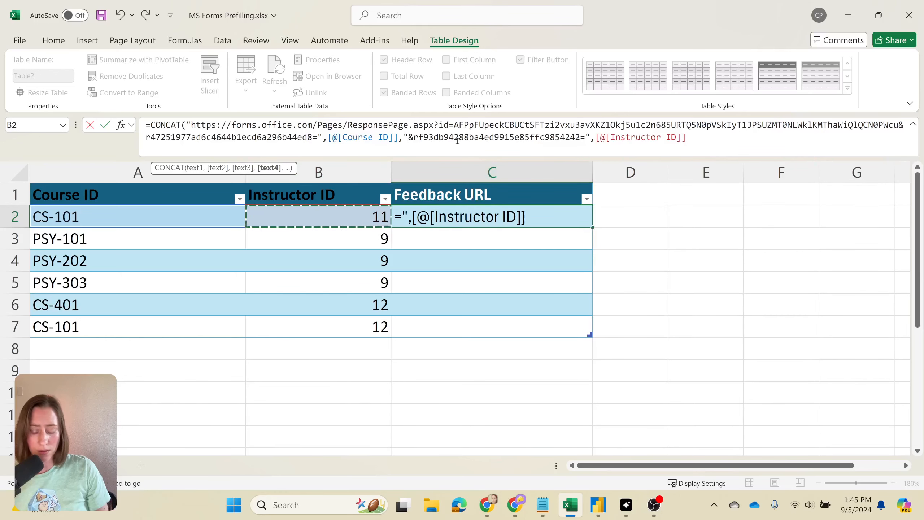
key(Enter)
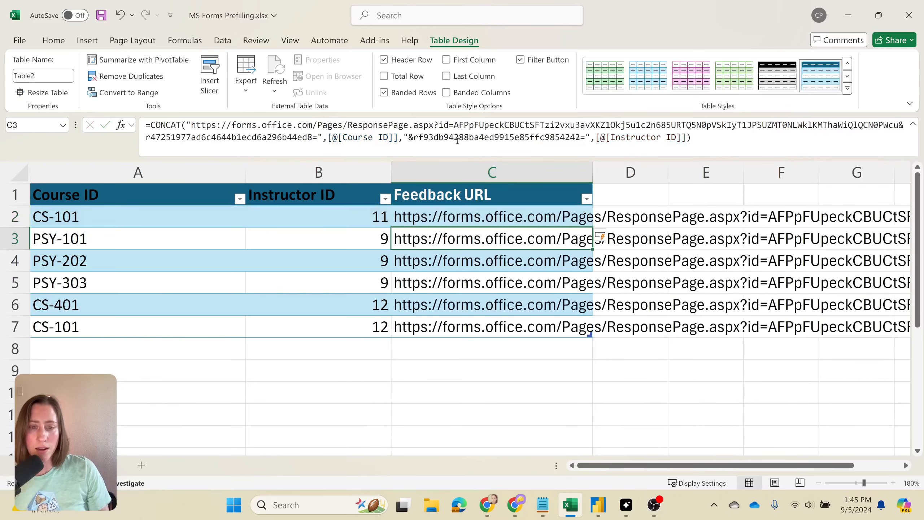
click(491, 216)
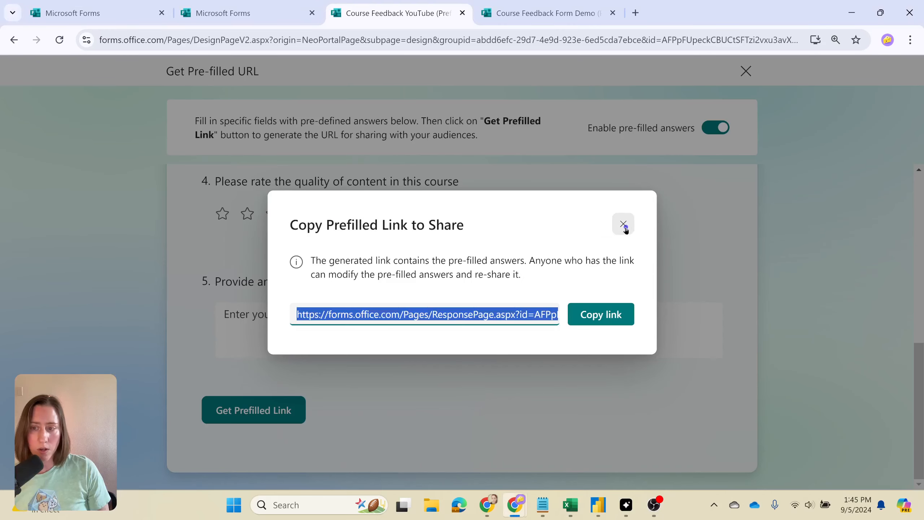
Dismiss the pre-filled link window and set the form so anyone can respond
click(623, 224)
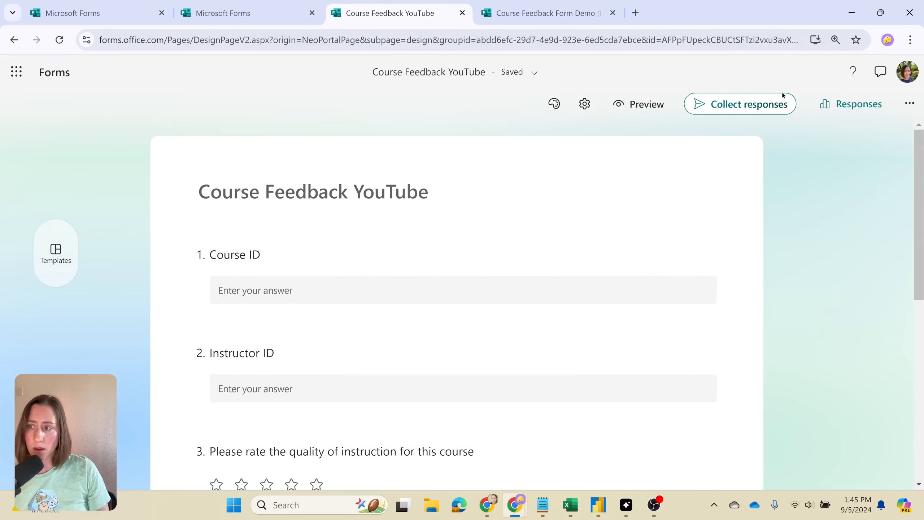
click(584, 104)
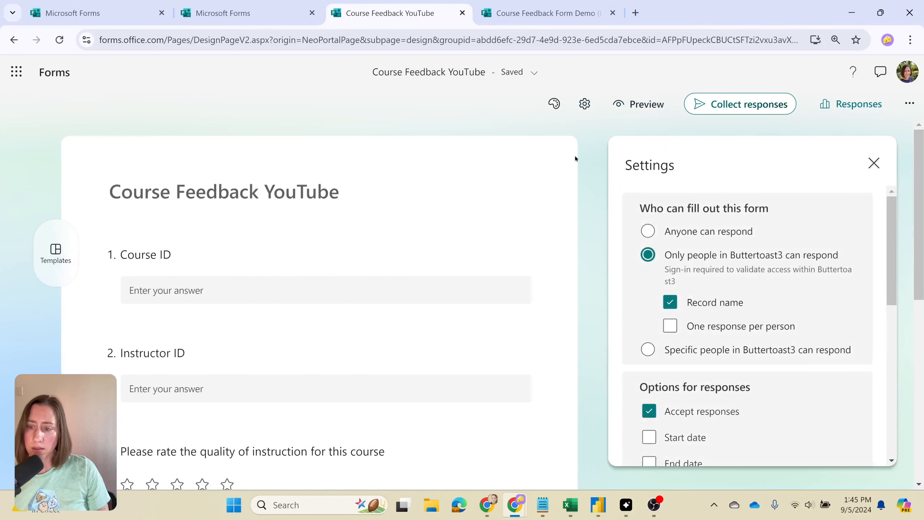
click(647, 231)
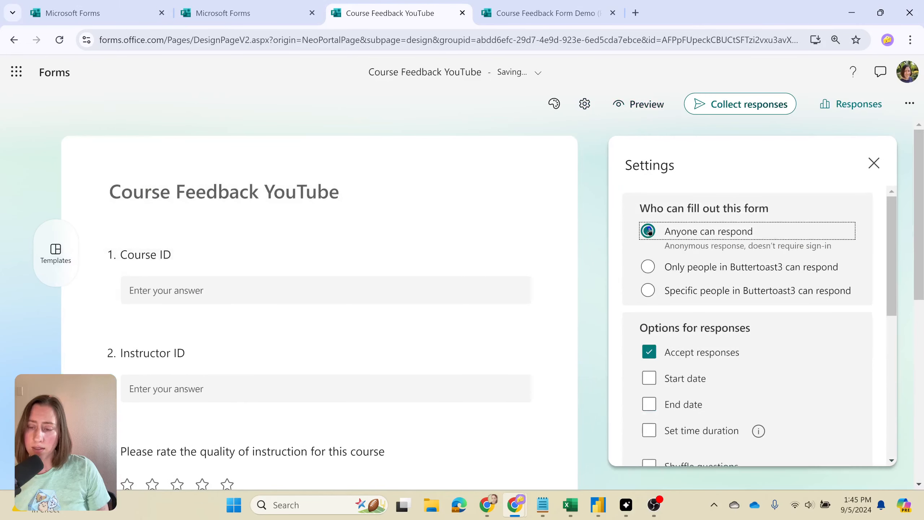
click(908, 40)
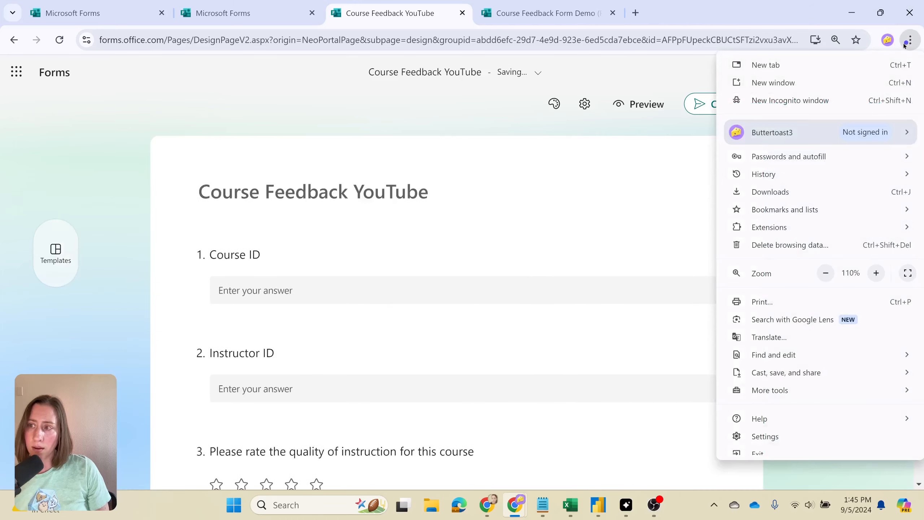
In a private window, answer the pre-filled form with a three-star rating and submit it
click(790, 100)
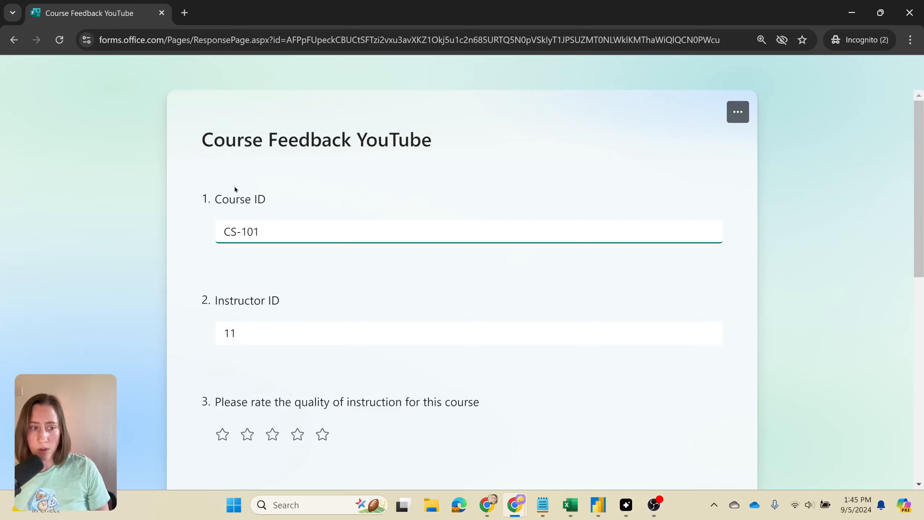
drag(231, 231, 259, 231)
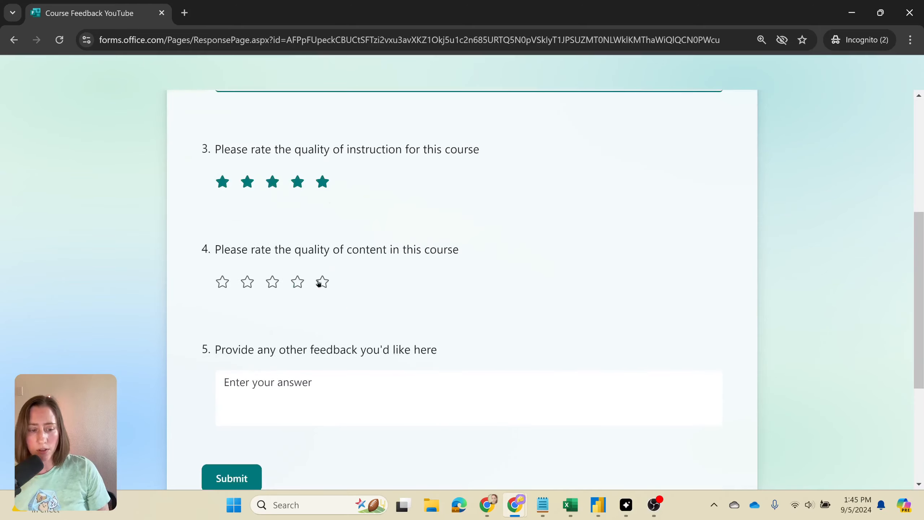
click(322, 281)
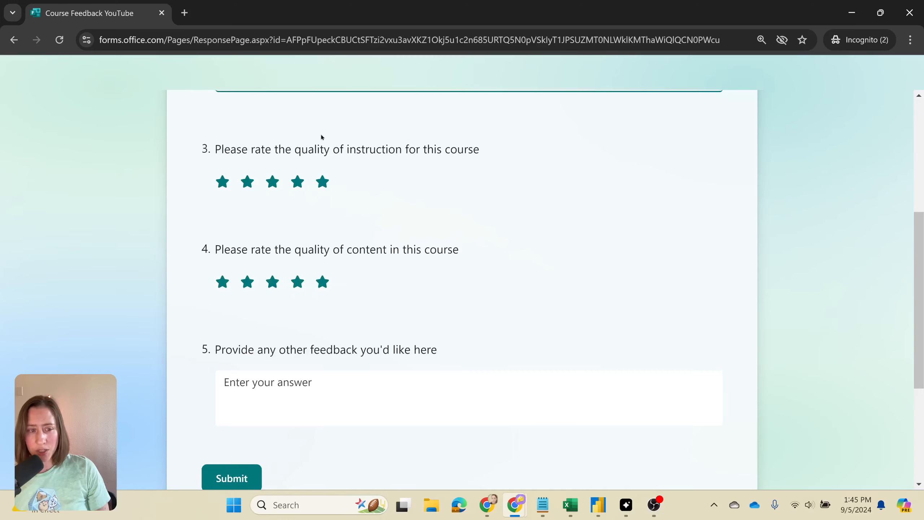
click(272, 282)
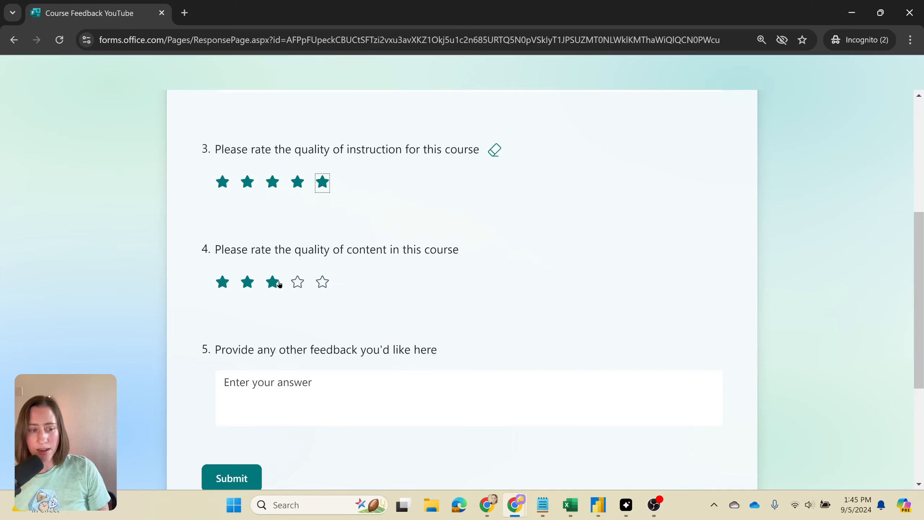
click(231, 477)
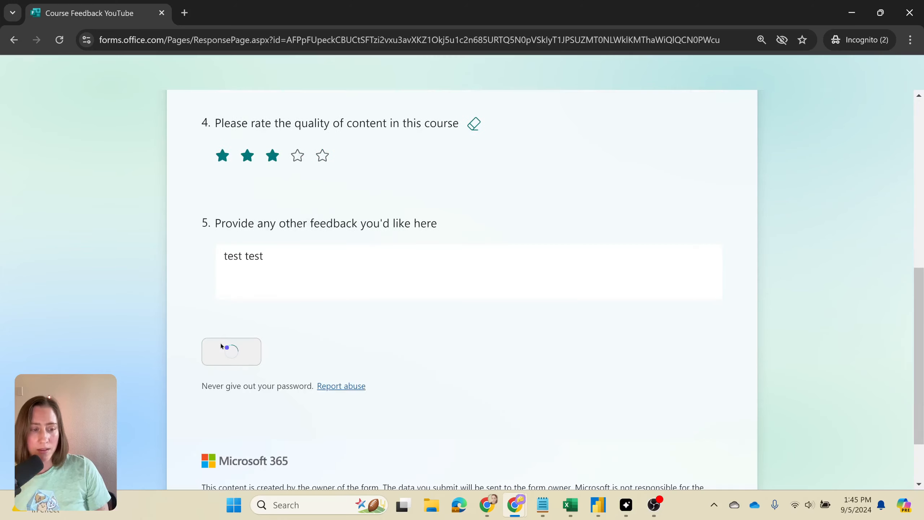
click(231, 352)
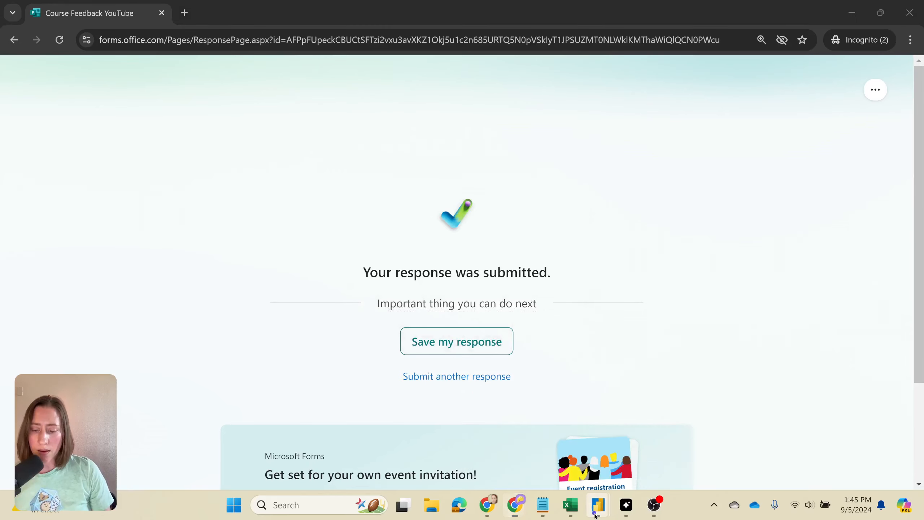
click(598, 506)
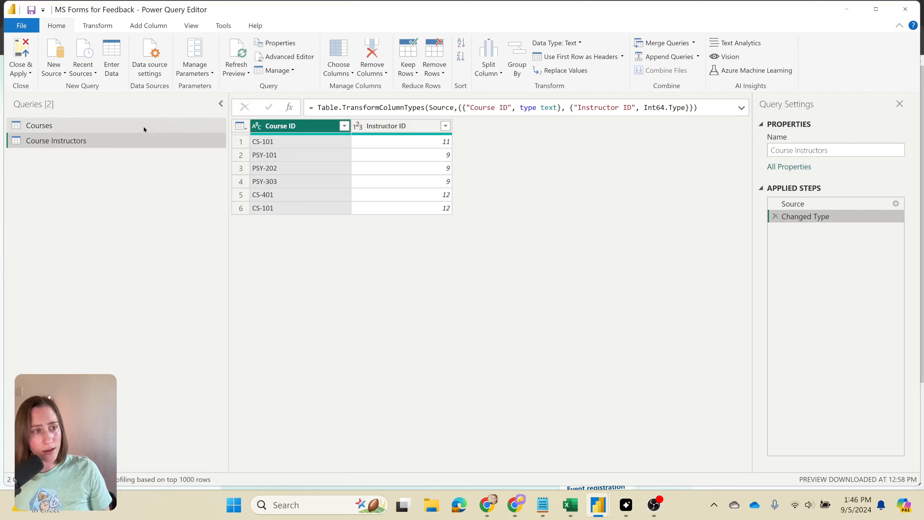
mouse_move(150, 56)
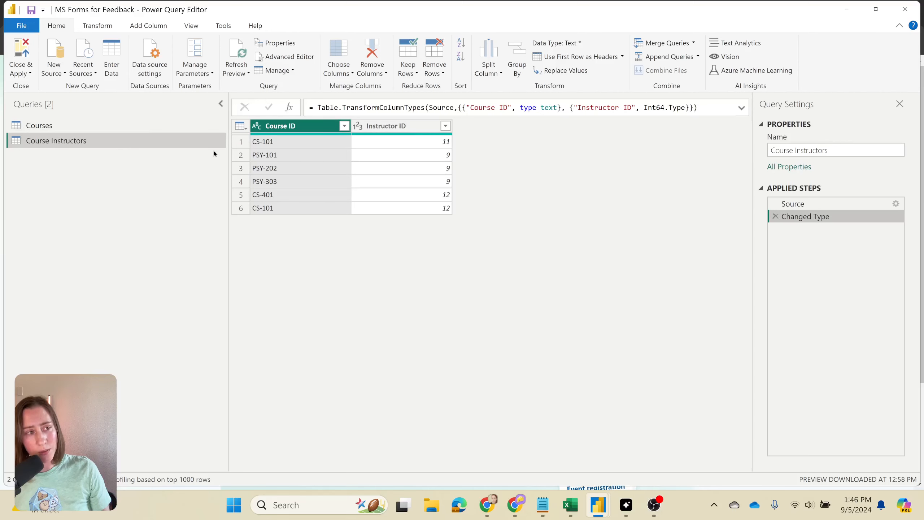
Bring up the Custom Column dialog from Add Column for the Course Instructors query
click(149, 25)
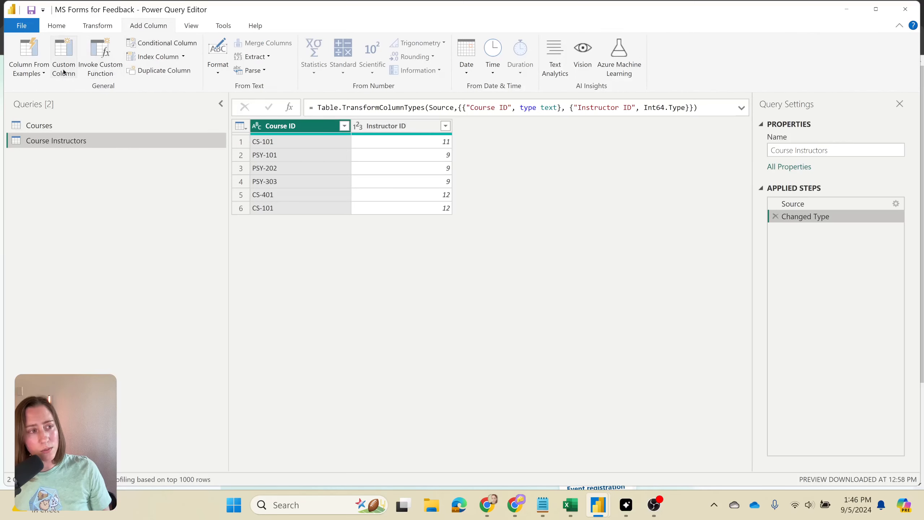
click(63, 56)
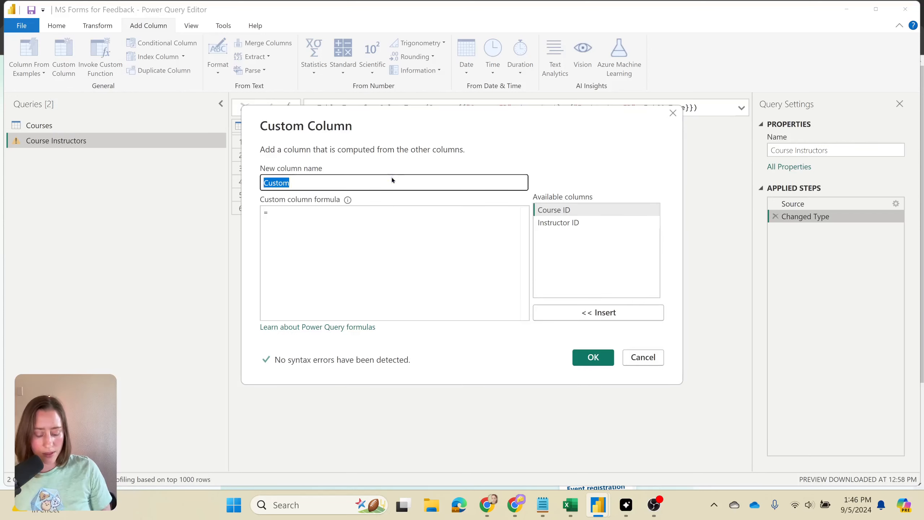
Name the column Feedback Form URL and join the link start with [Course ID]
text(Feedback Form URL)
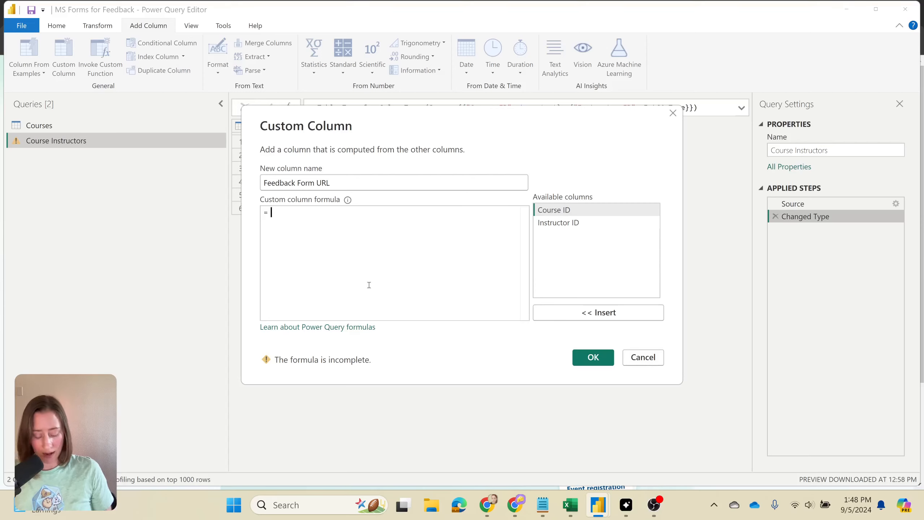
text(")
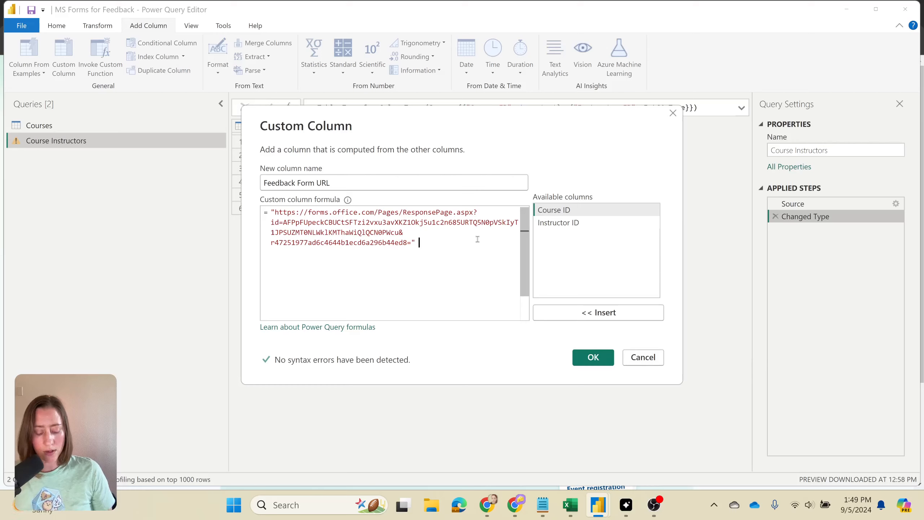
text(&)
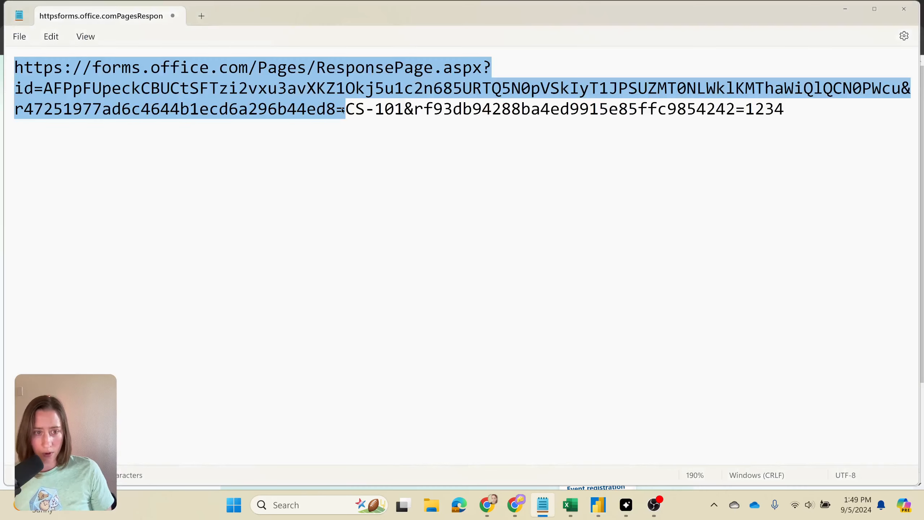
click(406, 109)
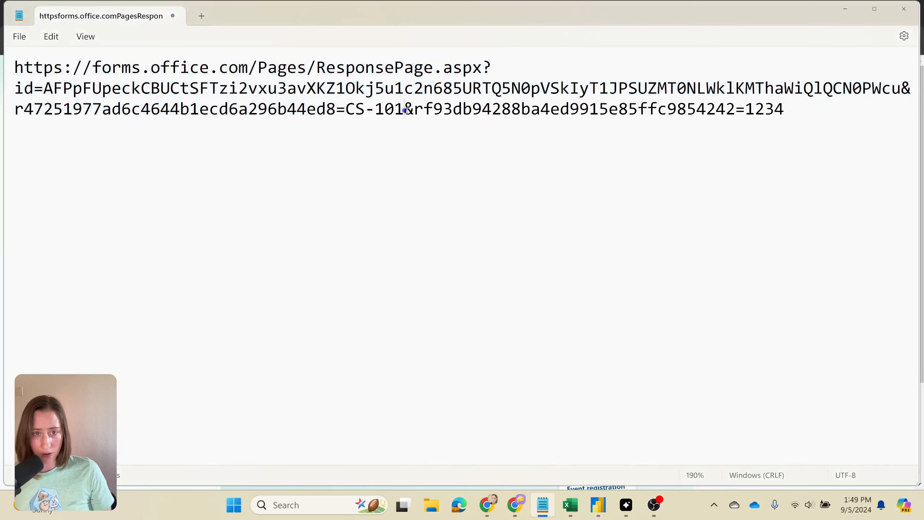
drag(407, 109, 744, 109)
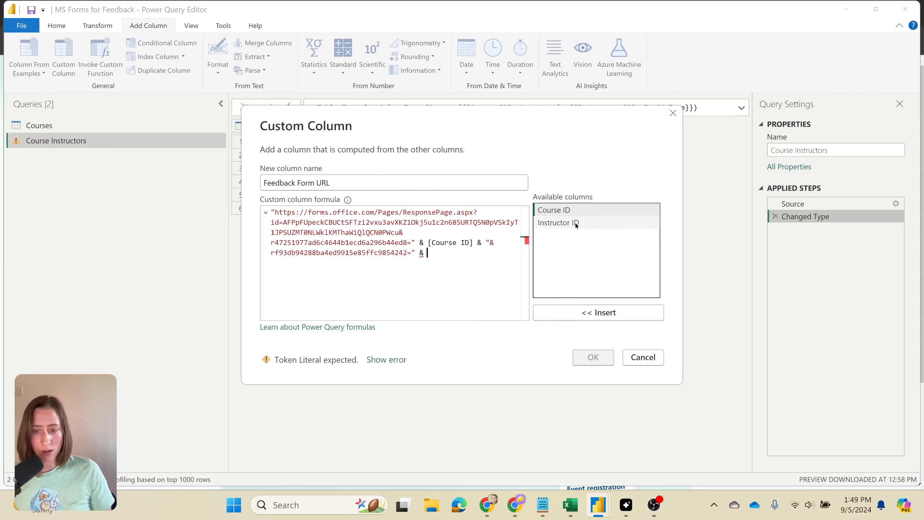
mouse_move(580, 223)
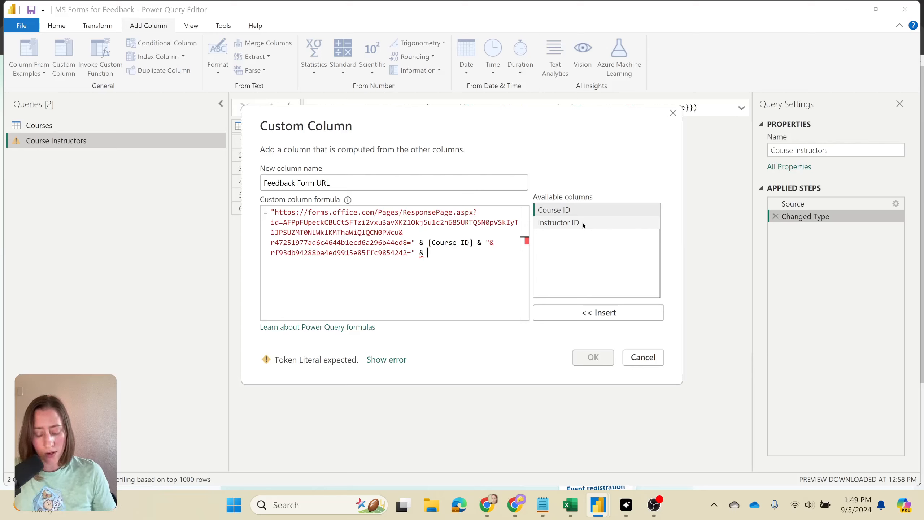
Append the instructor parameter with Number.ToText([Instructor ID]) and confirm the column
text(Number.T)
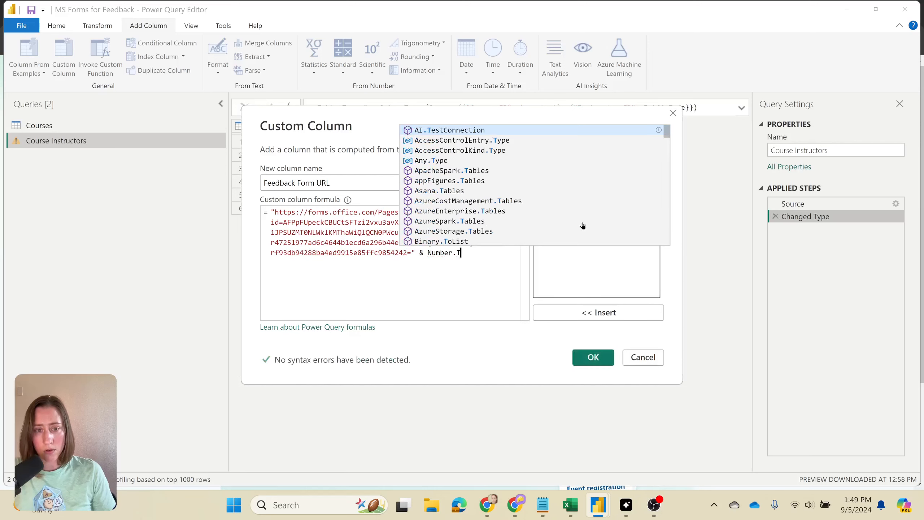
text(oText)
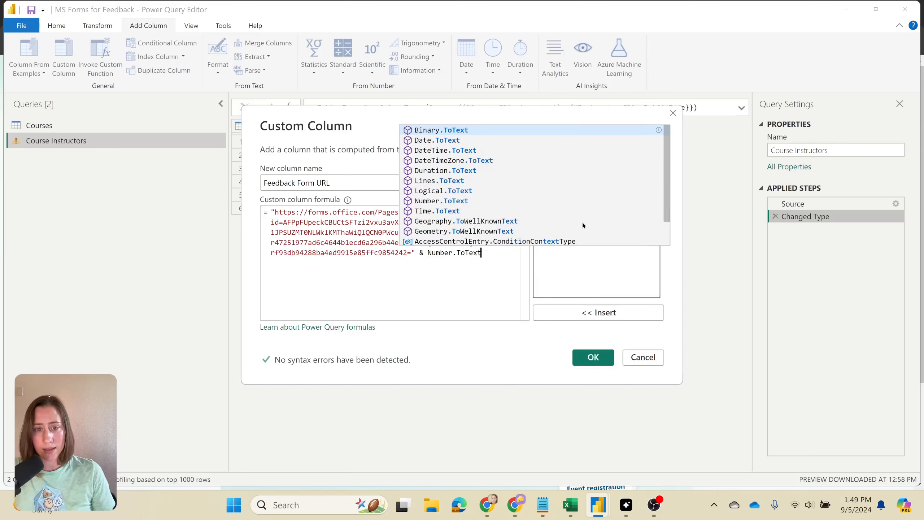
text(()
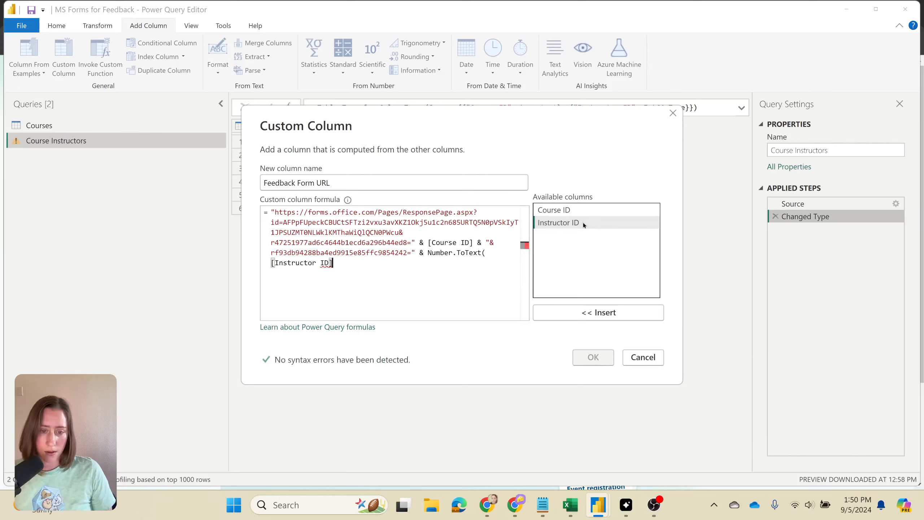
click(593, 357)
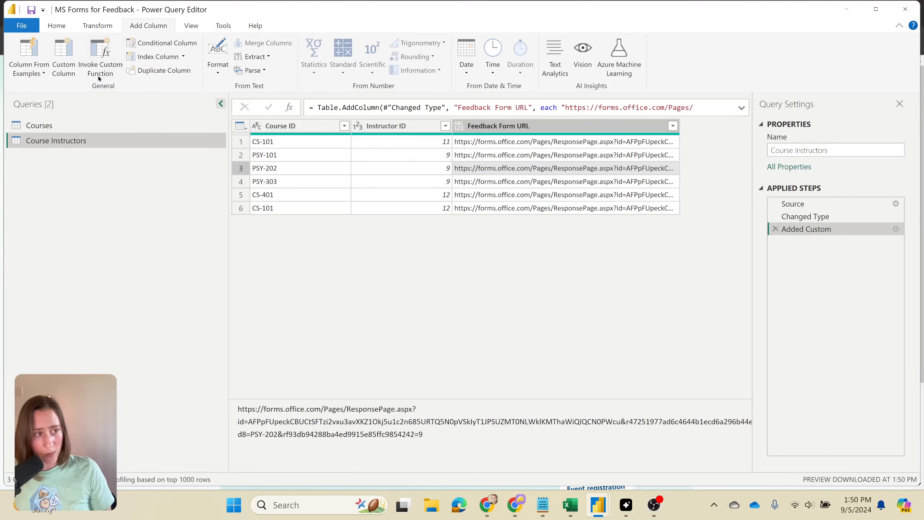
Apply the query changes with Close & Apply and return to the Power BI report
click(56, 26)
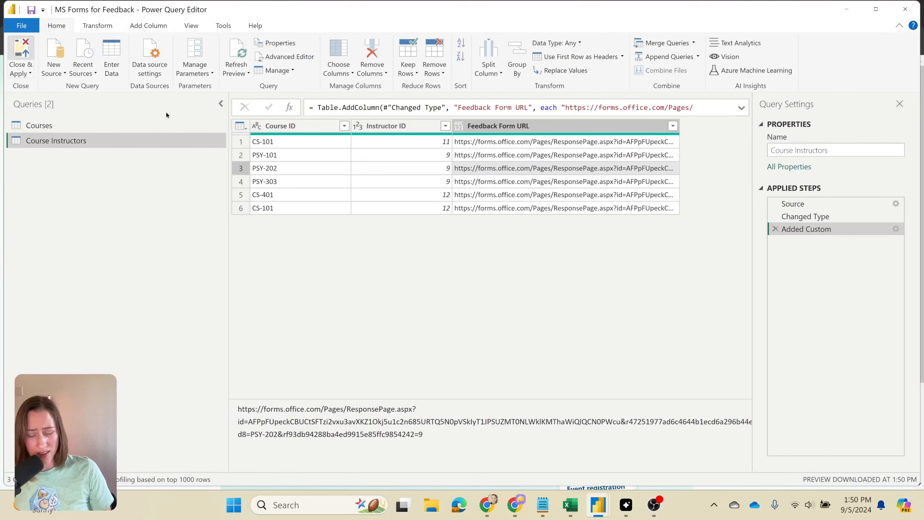
click(597, 505)
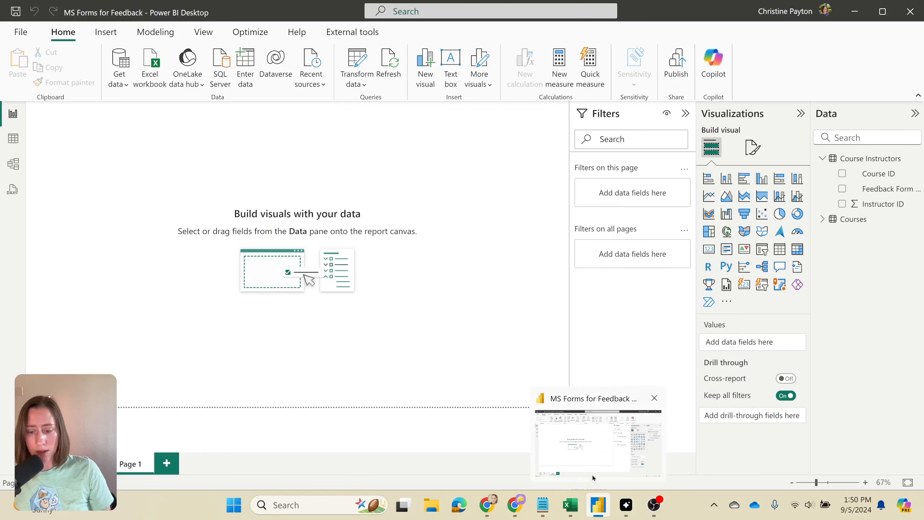
click(890, 189)
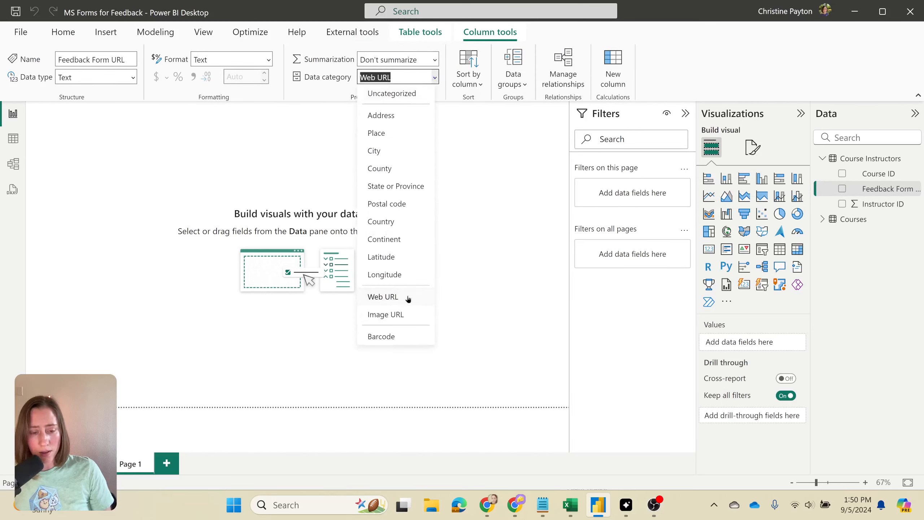
mouse_move(362, 302)
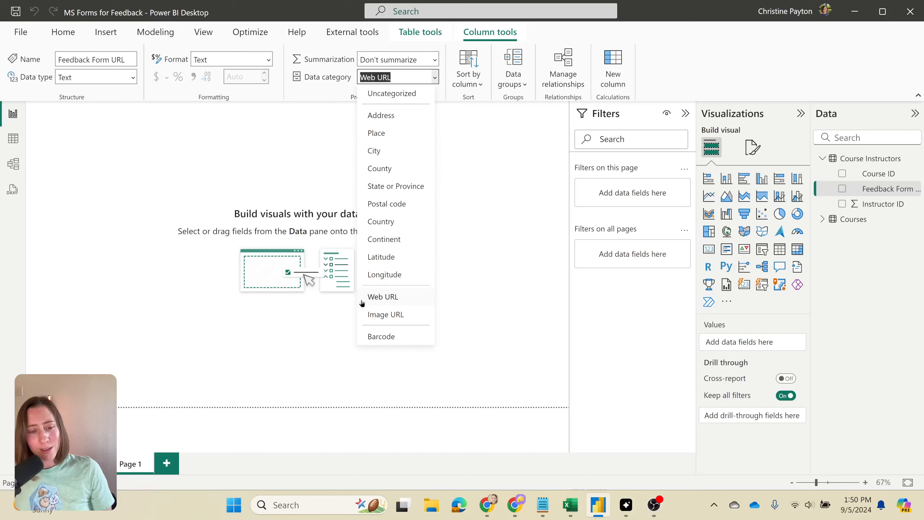
mouse_move(529, 276)
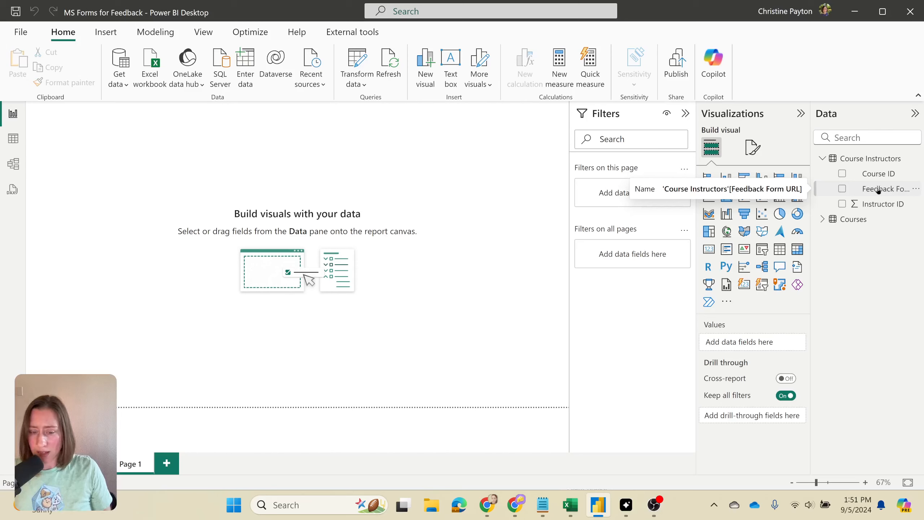
mouse_move(474, 245)
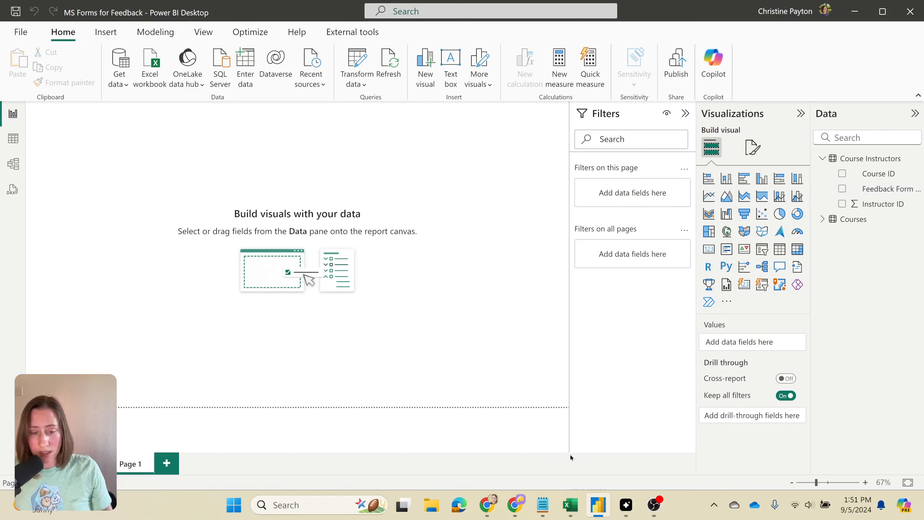
mouse_move(597, 505)
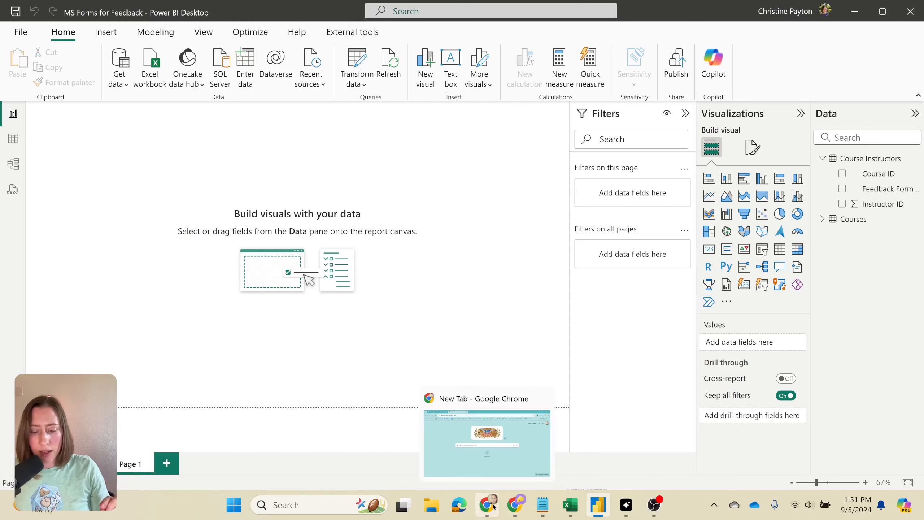
mouse_move(515, 505)
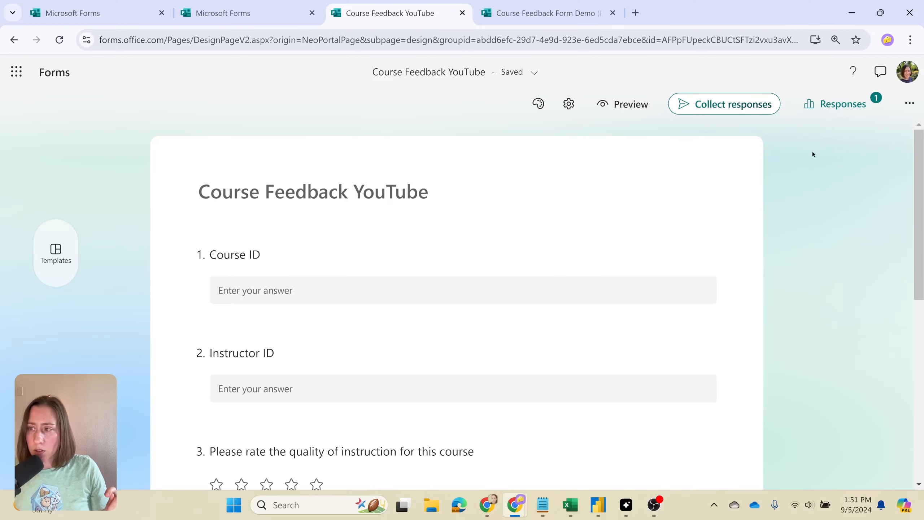
Show the Responses results in Excel with the CS-101 test row, instructor 11, then dismiss the sync banner
click(836, 104)
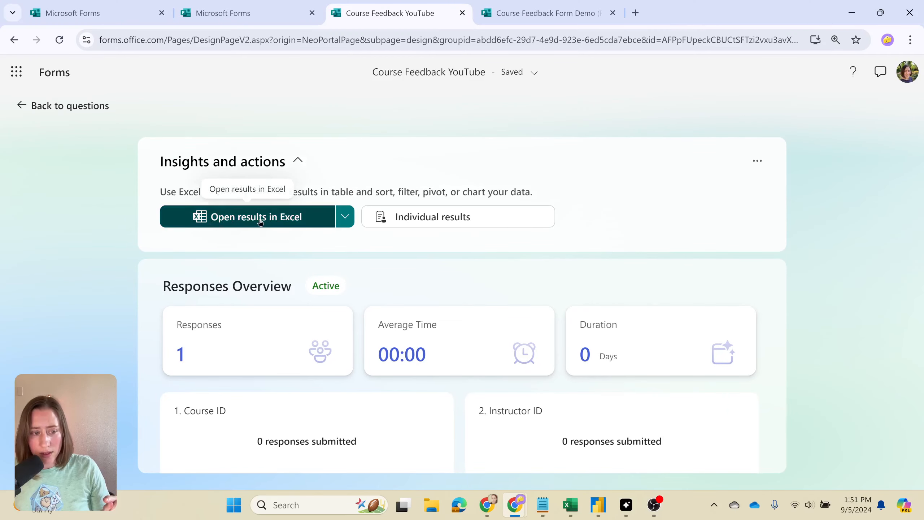
click(253, 217)
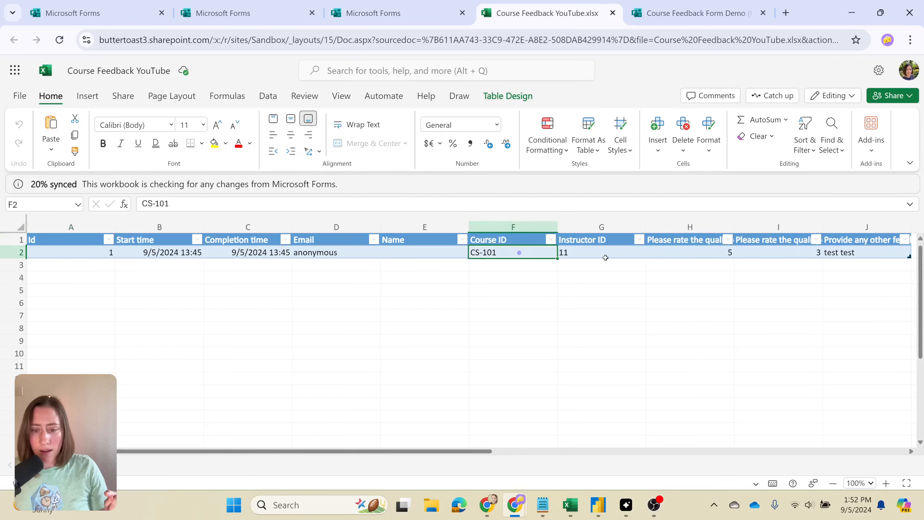
click(602, 252)
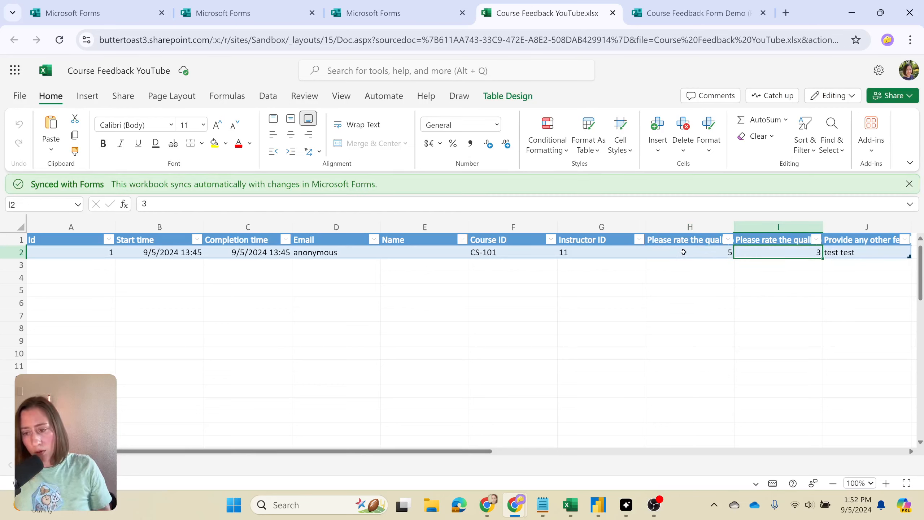
click(910, 183)
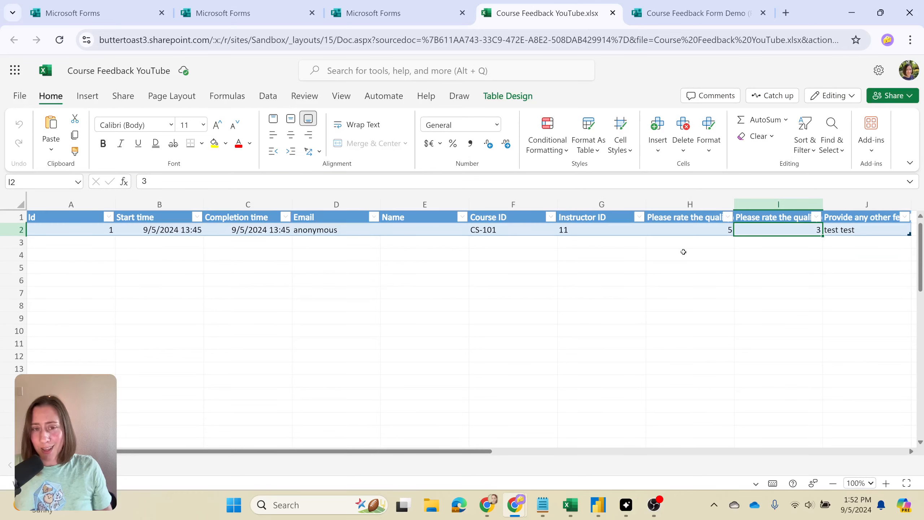